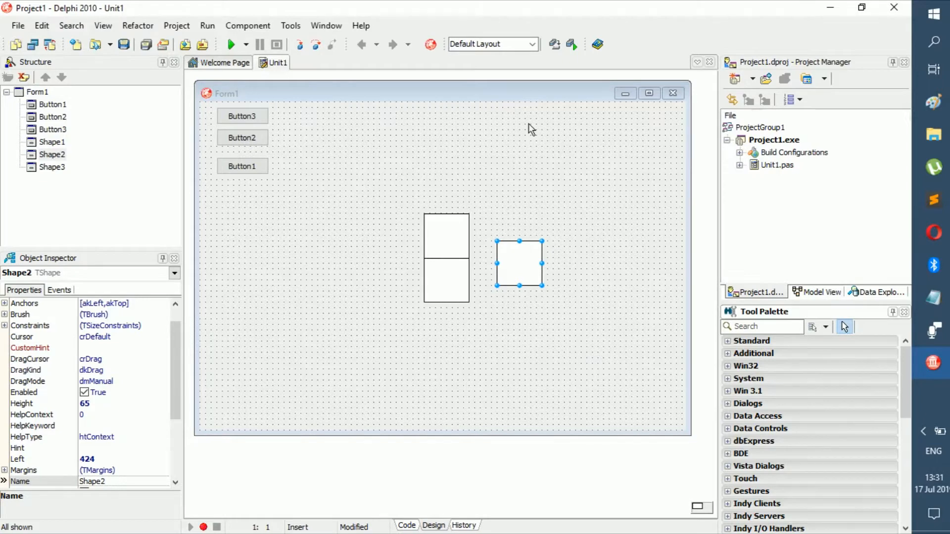
{"action": "mouse_move", "coordinate": [599, 81]}
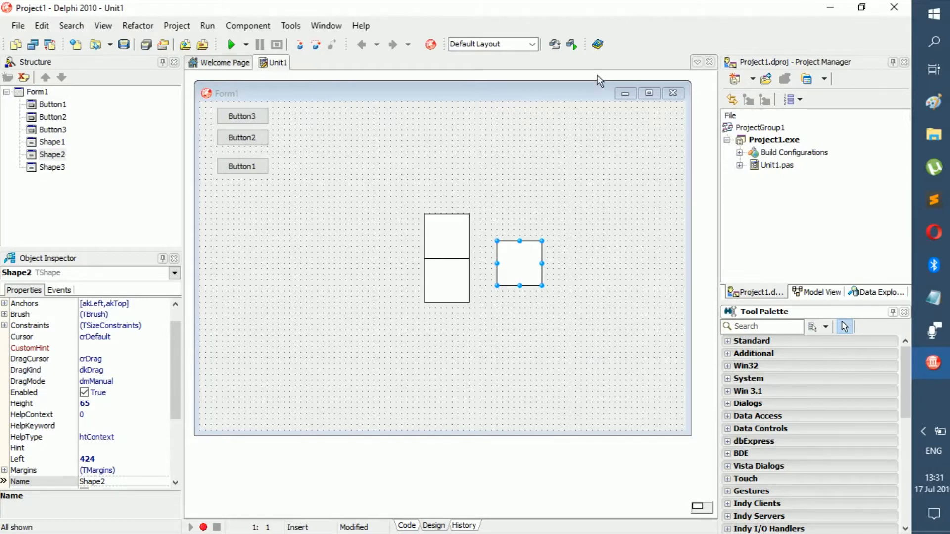
{"action": "mouse_move", "coordinate": [265, 127]}
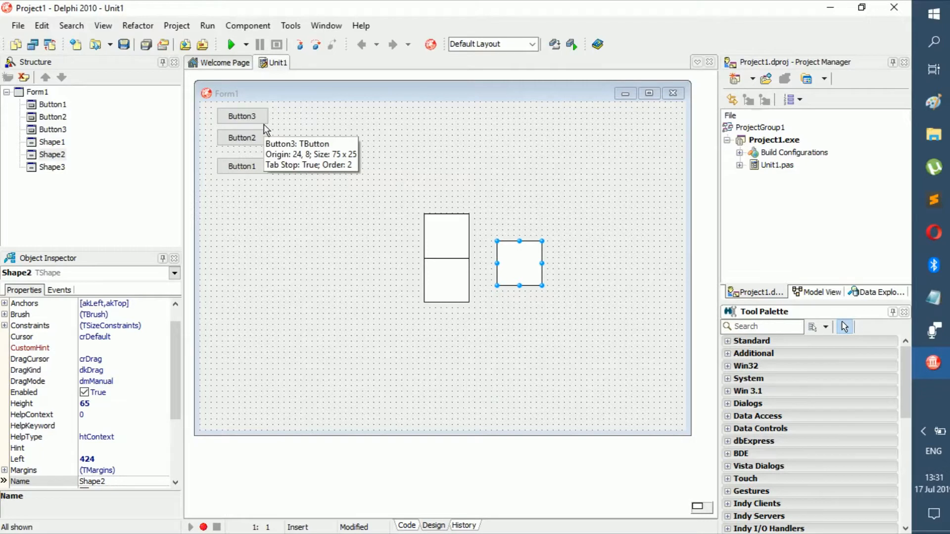
{"action": "mouse_move", "coordinate": [292, 107]}
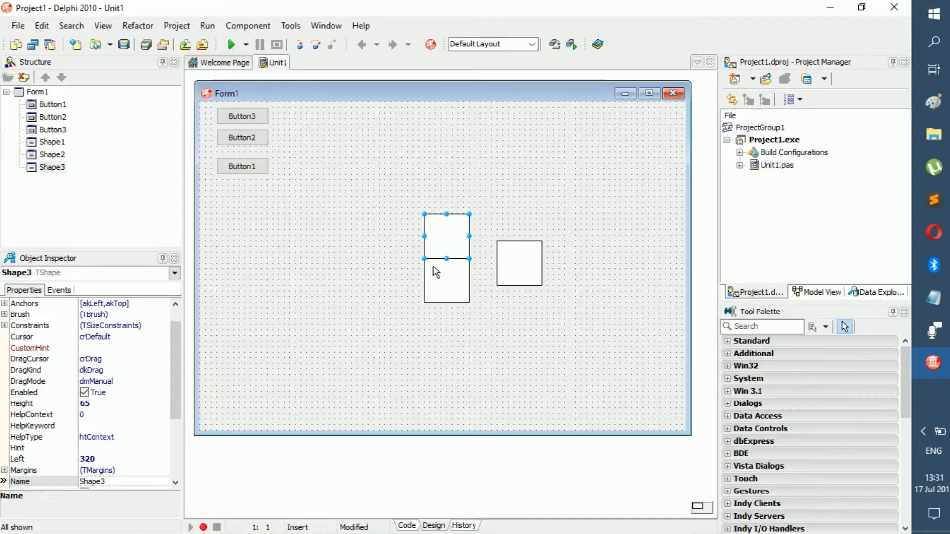
- Select Button2 and Button3 on the form to reposition the buttons
{"action": "left_click", "coordinate": [242, 138]}
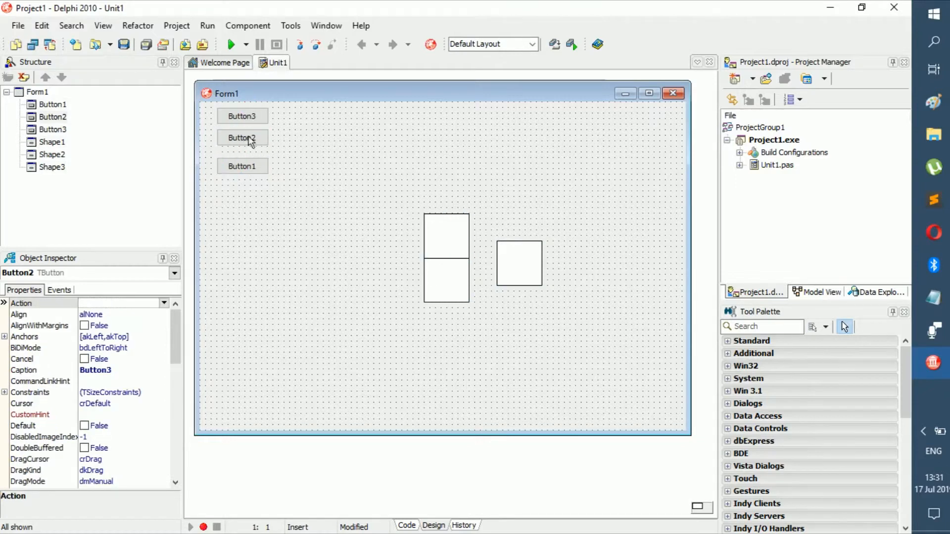
{"action": "left_click", "coordinate": [242, 116]}
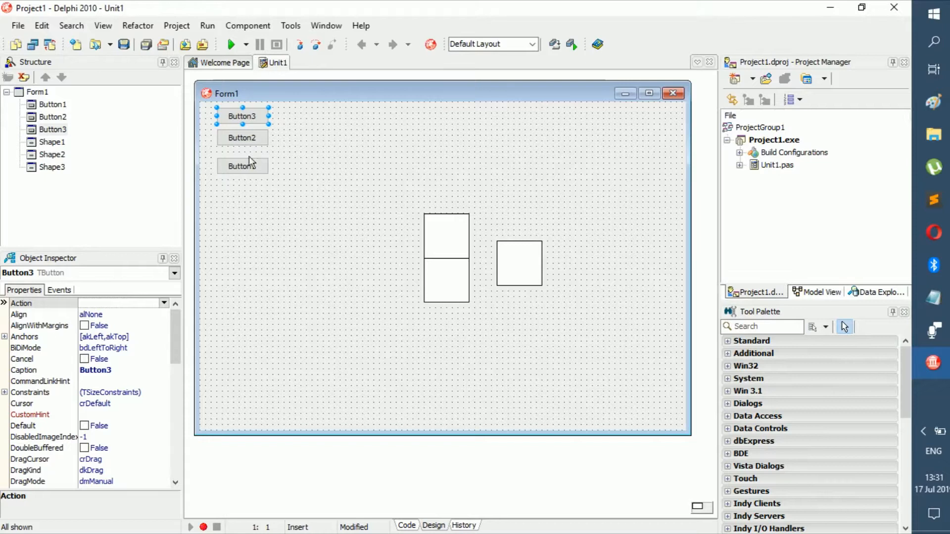
{"action": "mouse_move", "coordinate": [251, 163]}
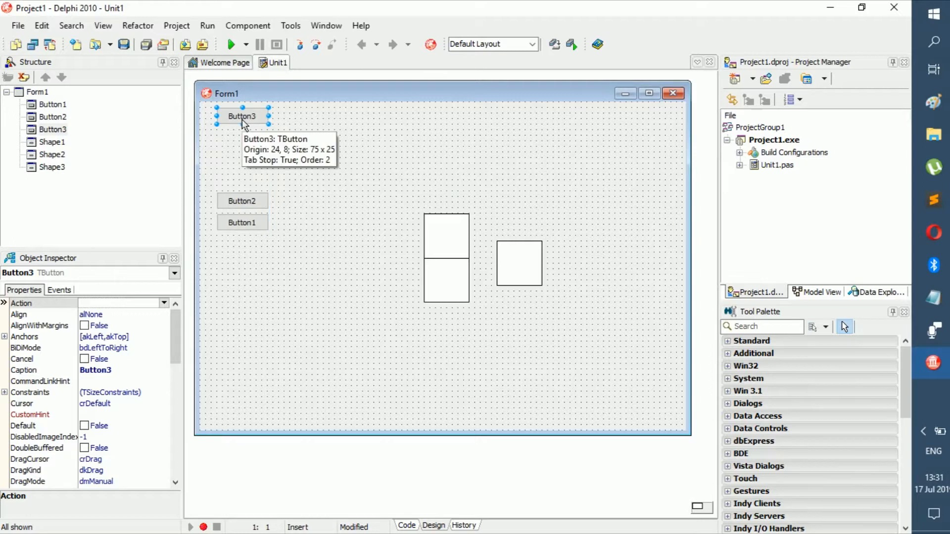
{"action": "mouse_move", "coordinate": [262, 120]}
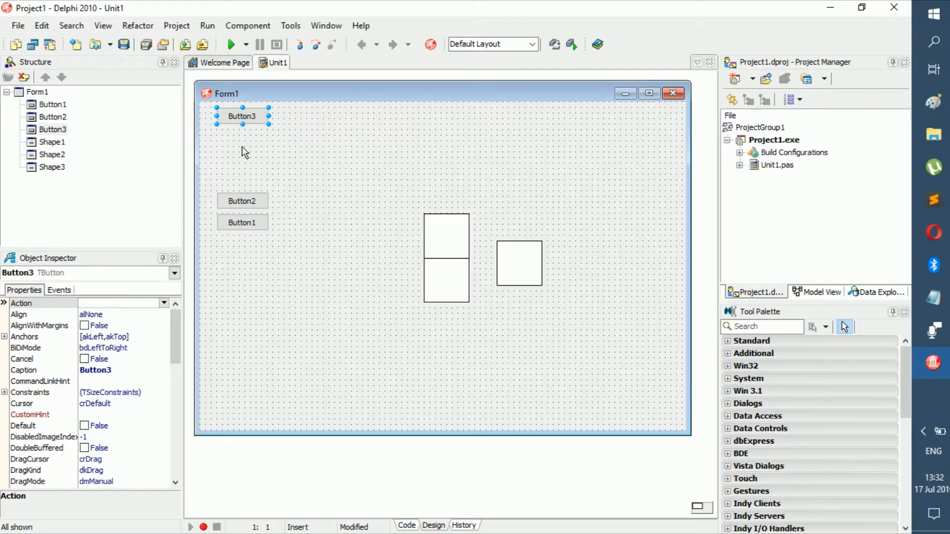
{"action": "mouse_move", "coordinate": [221, 162]}
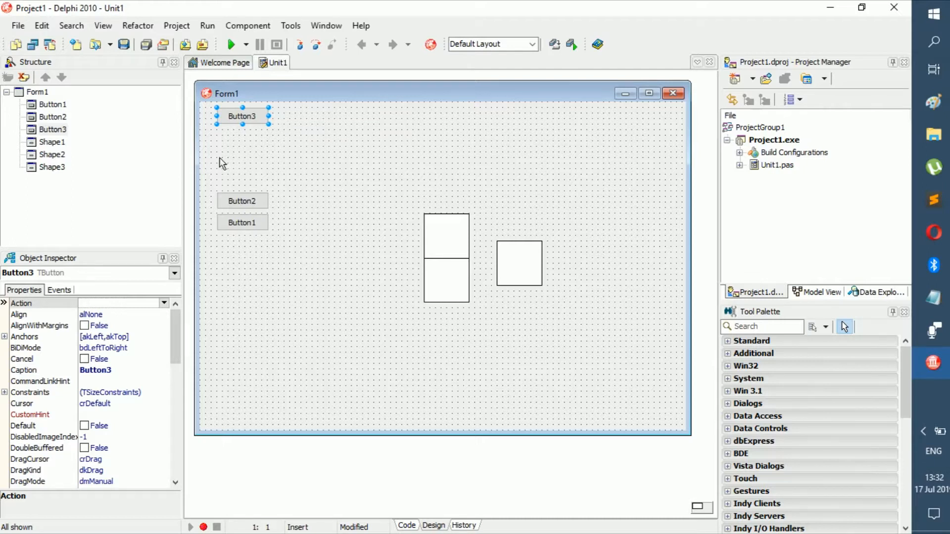
- Scroll down and select Button2 to resize it into a tall block
{"action": "scroll", "scroll_direction": "down", "scroll_amount": 3}
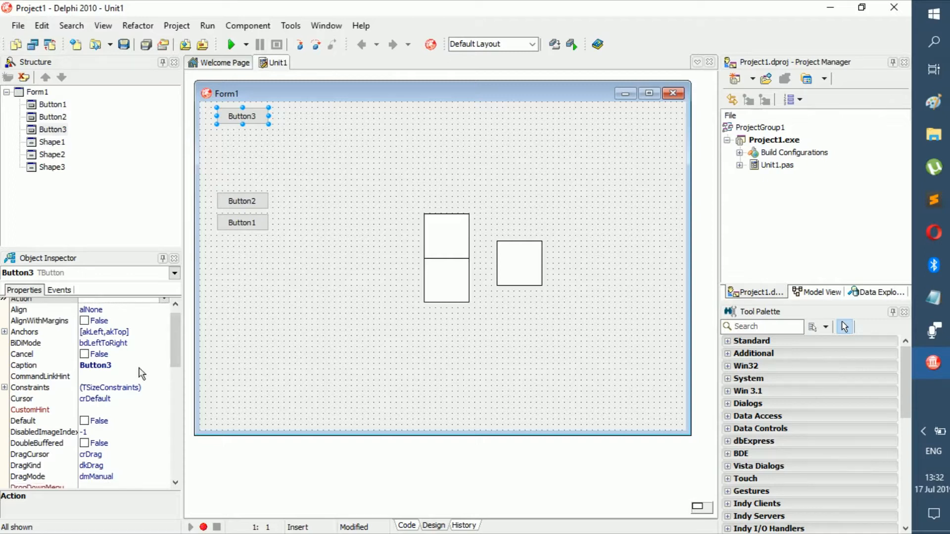
{"action": "scroll", "scroll_direction": "down", "scroll_amount": 3}
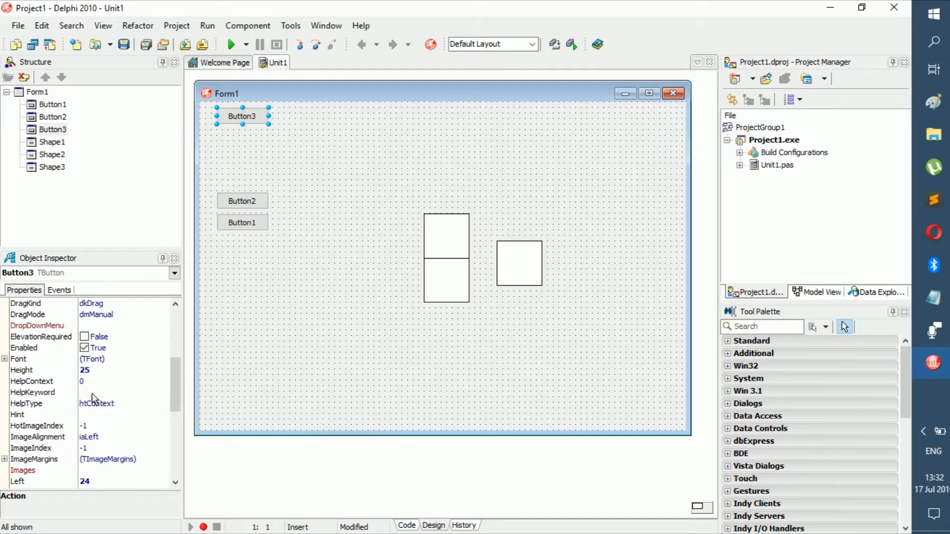
{"action": "scroll", "scroll_direction": "down", "scroll_amount": 3}
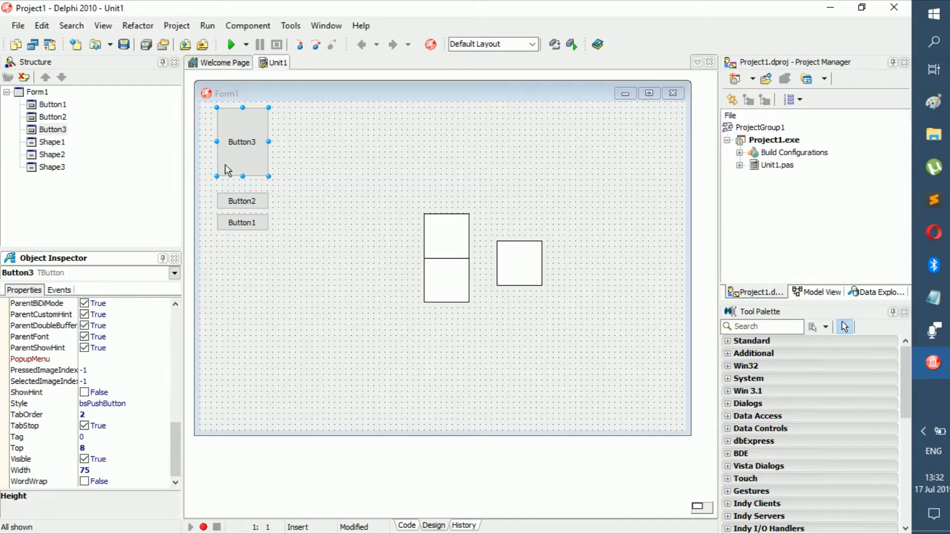
{"action": "mouse_move", "coordinate": [235, 204]}
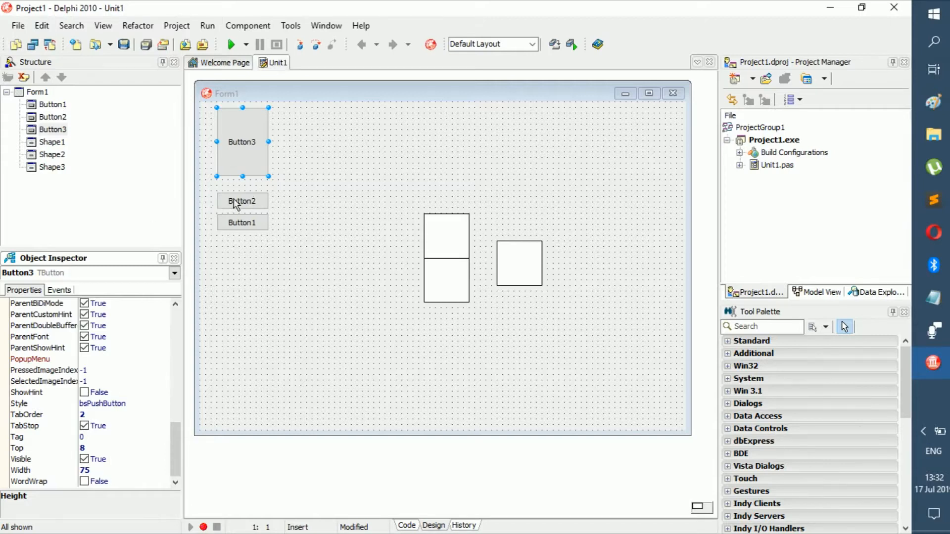
{"action": "left_click", "coordinate": [242, 201]}
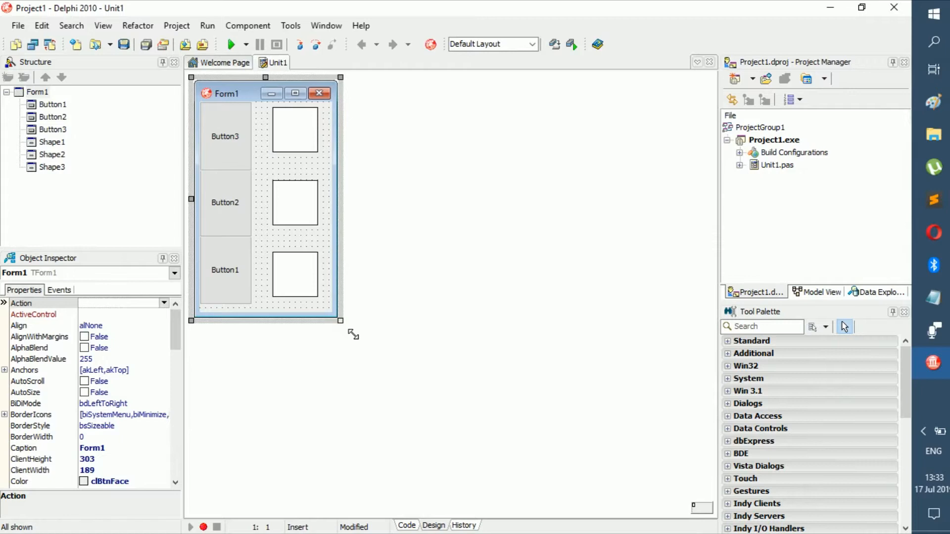
- Set the Shape of the top and bottom squares to stCircle
{"action": "left_click", "coordinate": [295, 129]}
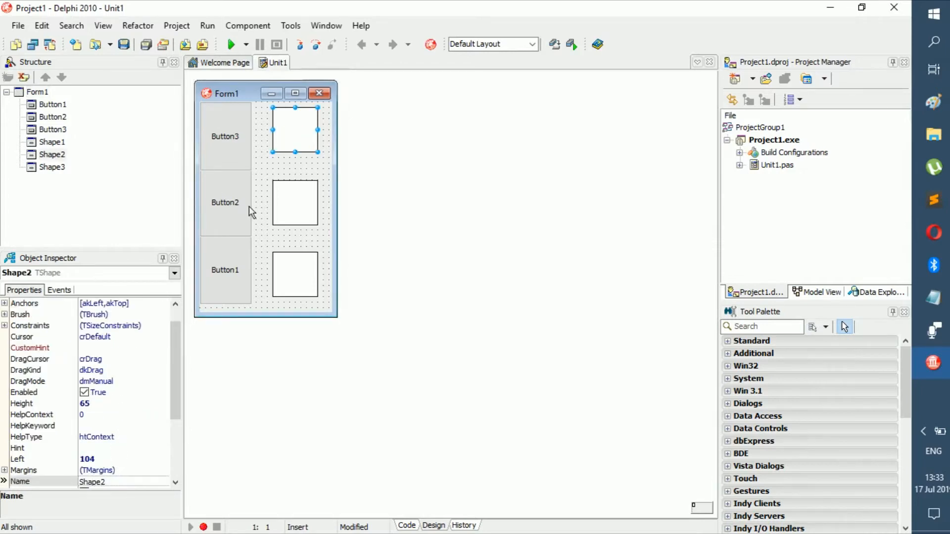
{"action": "scroll", "scroll_direction": "down", "scroll_amount": 3}
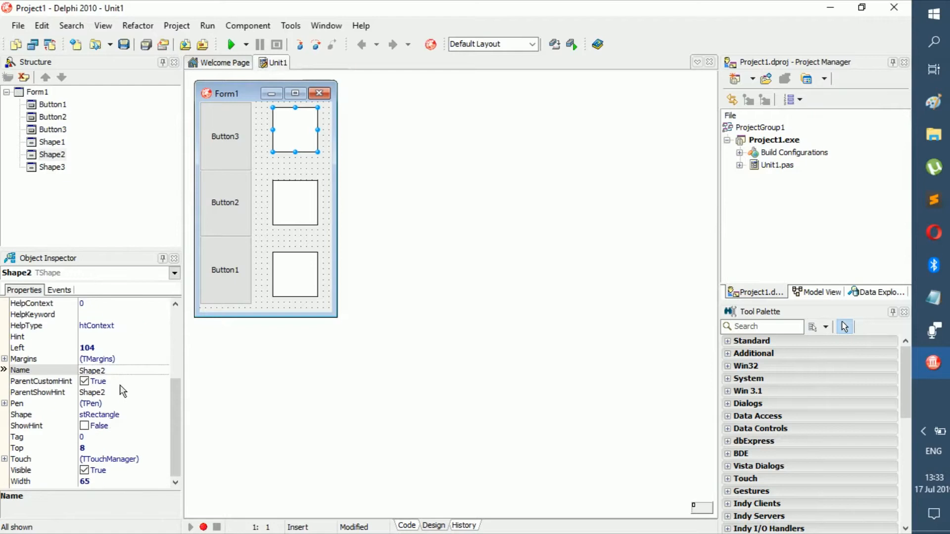
{"action": "left_click", "coordinate": [100, 415]}
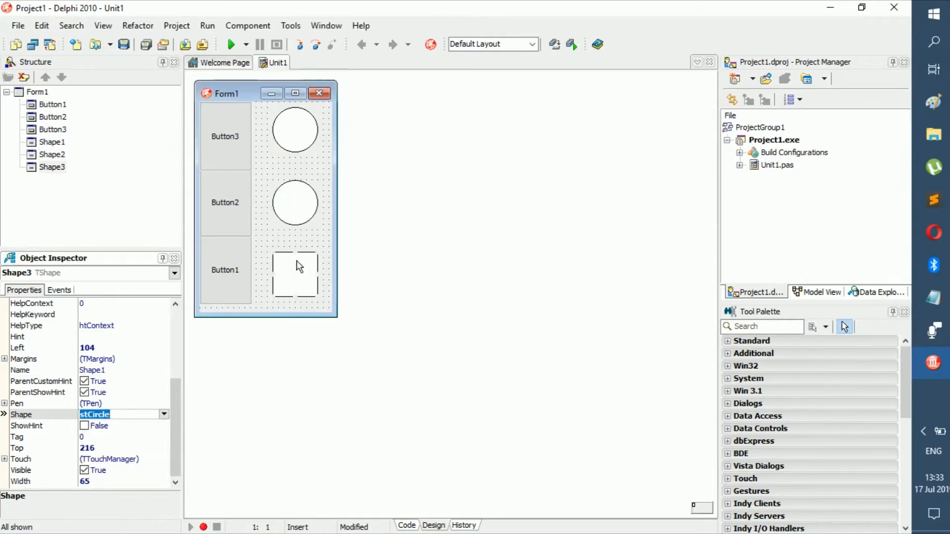
{"action": "left_click", "coordinate": [295, 275]}
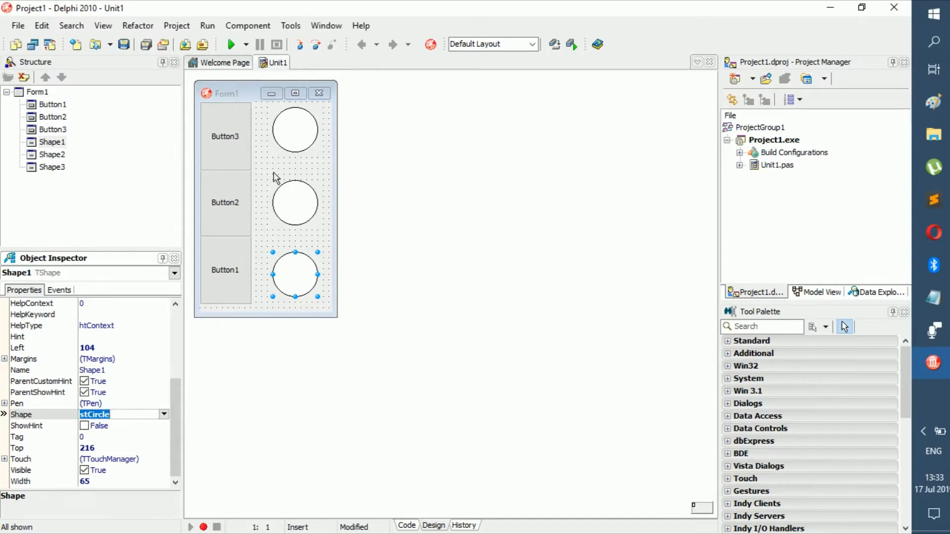
{"action": "left_click", "coordinate": [295, 203]}
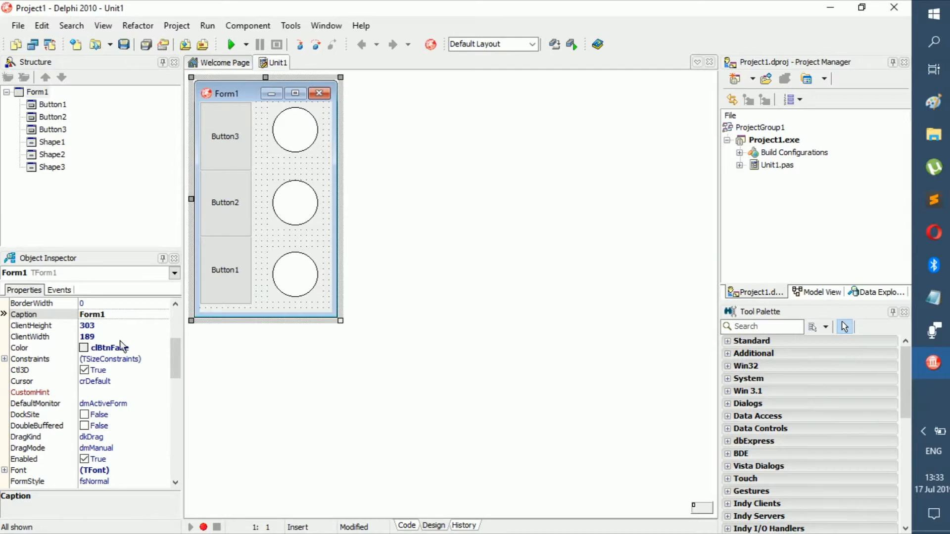
- Set Form1's Color to clBlack and build the project
{"action": "scroll", "scroll_direction": "down", "scroll_amount": 3}
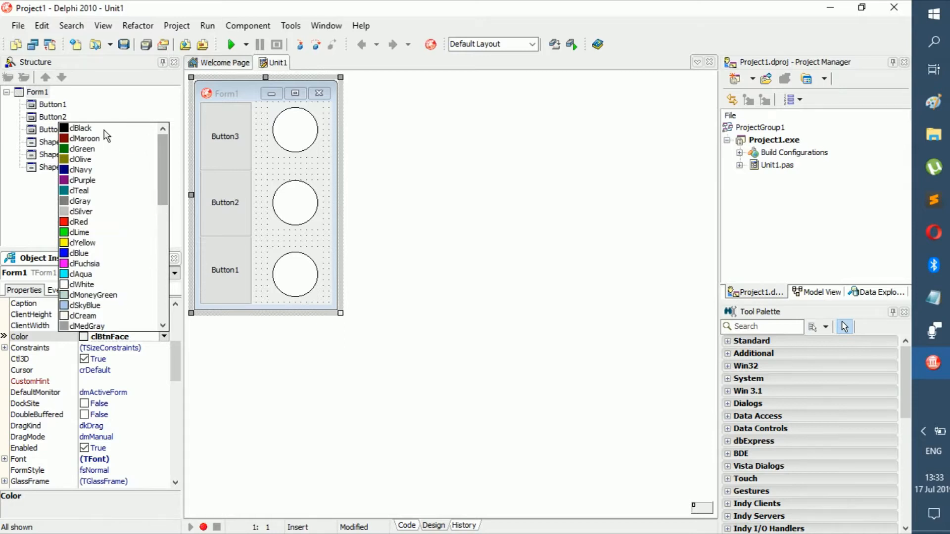
{"action": "left_click", "coordinate": [78, 127]}
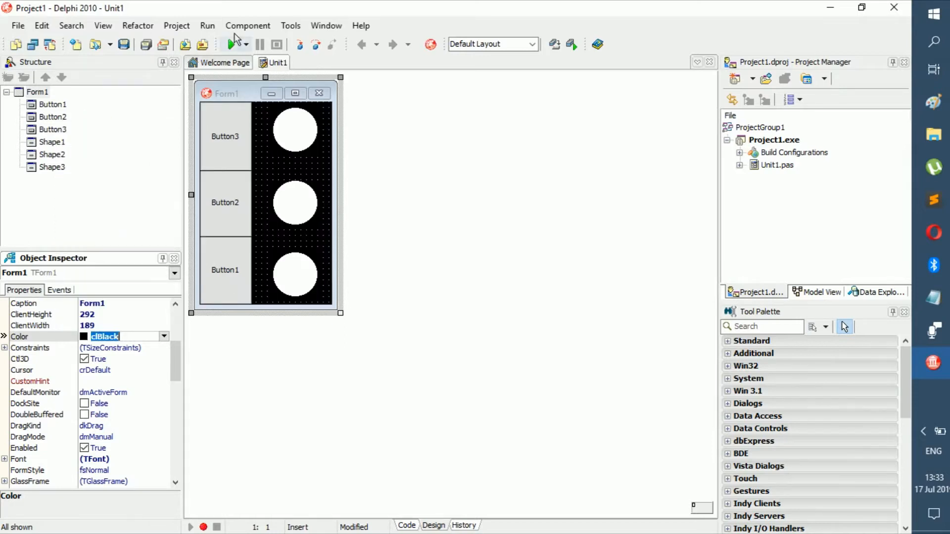
{"action": "left_click", "coordinate": [233, 44]}
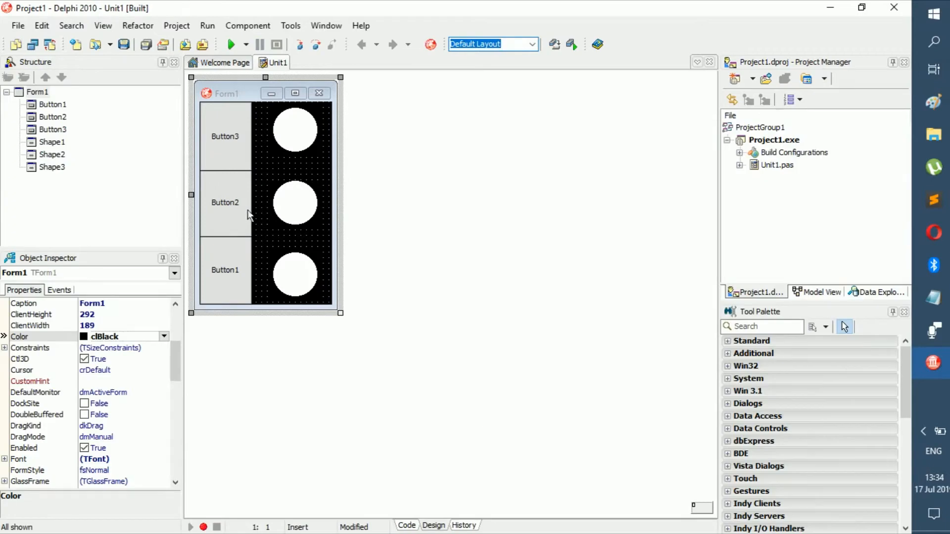
{"action": "mouse_move", "coordinate": [305, 270]}
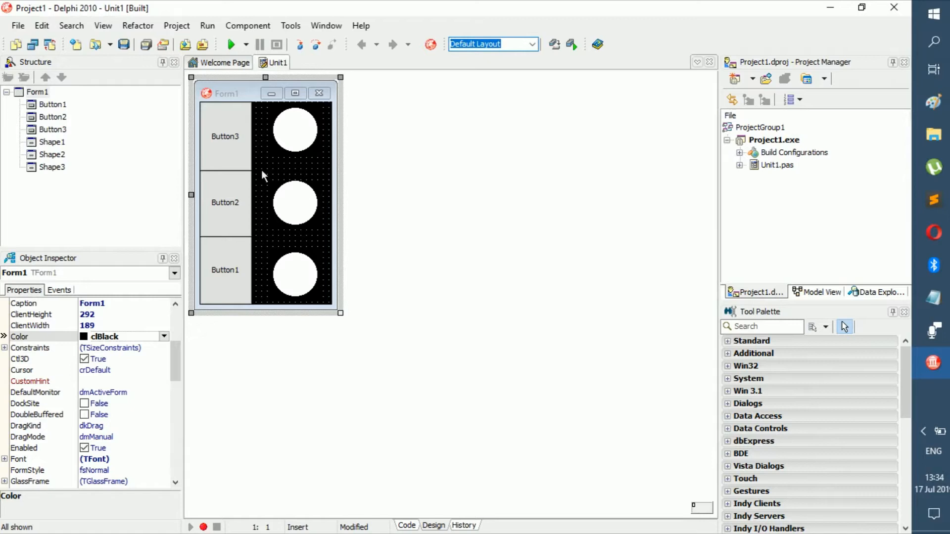
- Rename the top circle shpRed and start naming the next one shpYellow
{"action": "left_click", "coordinate": [224, 270]}
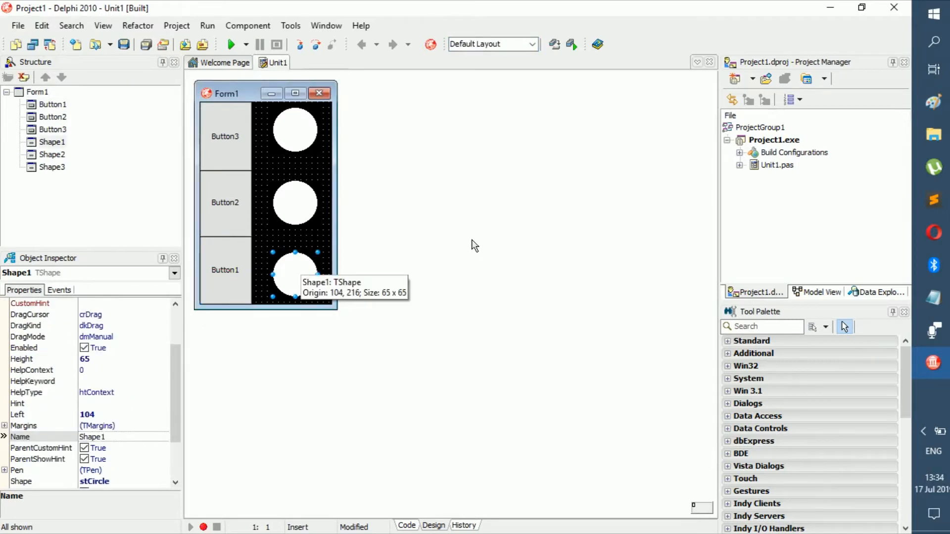
{"action": "left_click", "coordinate": [294, 129]}
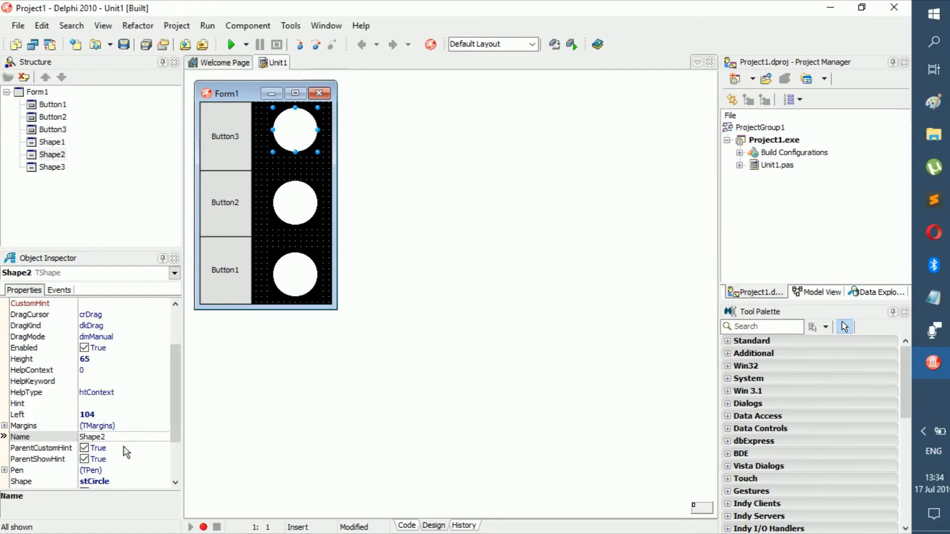
{"action": "type", "text": "s"}
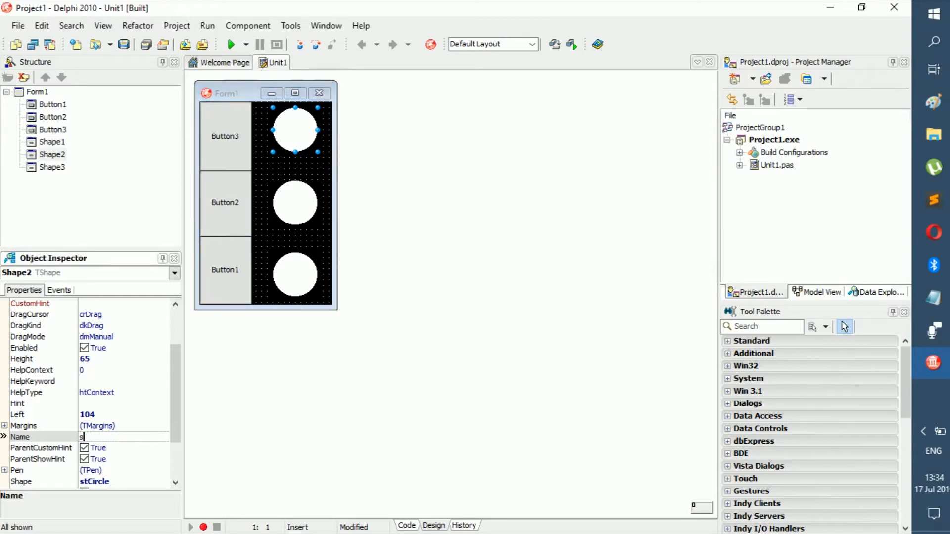
{"action": "type", "text": "hpRed"}
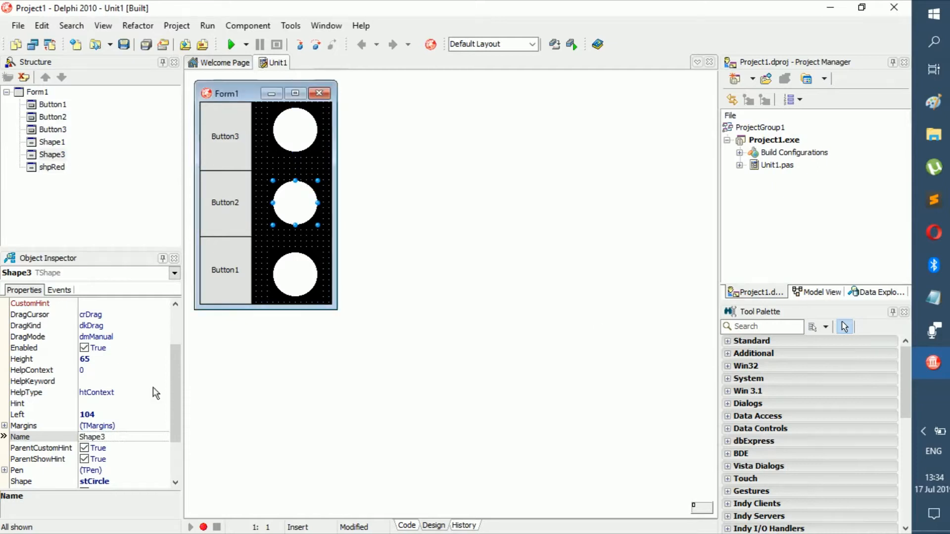
{"action": "type", "text": "shpYel"}
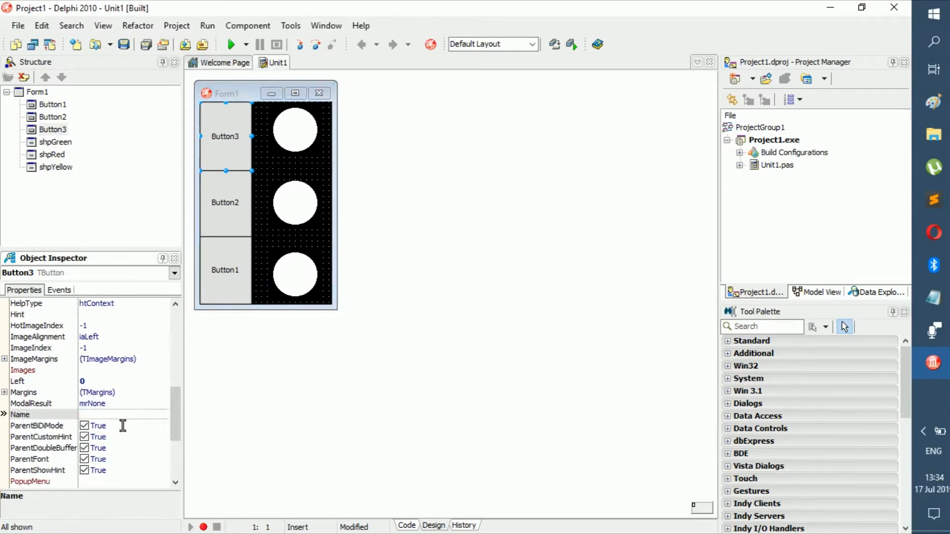
- Name the buttons btnRed, btnYellow and btnGreen, then edit the bottom button's caption
{"action": "type", "text": "btnR"}
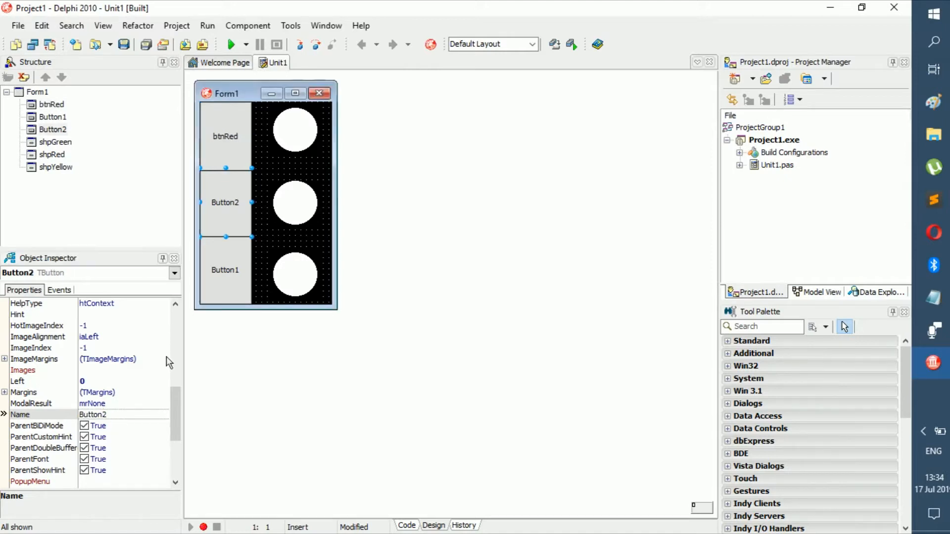
{"action": "type", "text": "btnYellow4"}
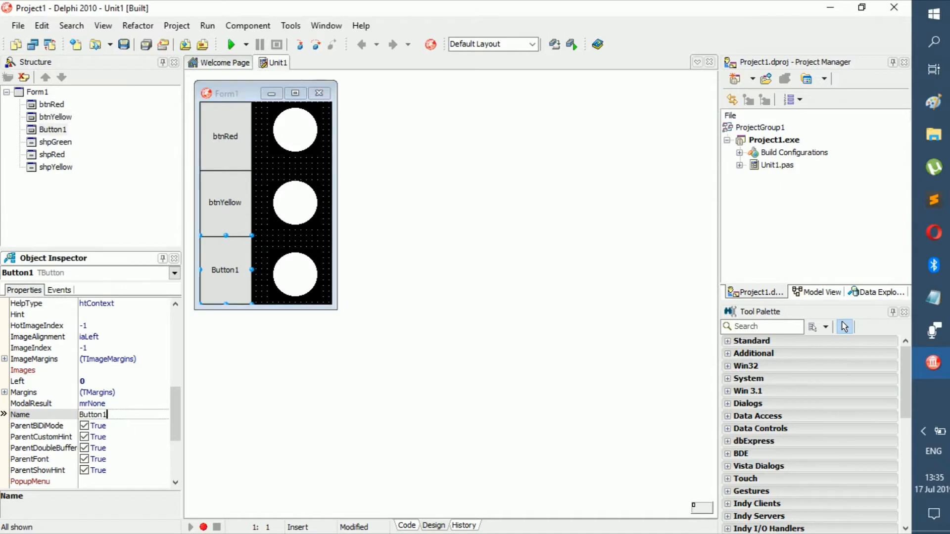
{"action": "type", "text": "btnGreen"}
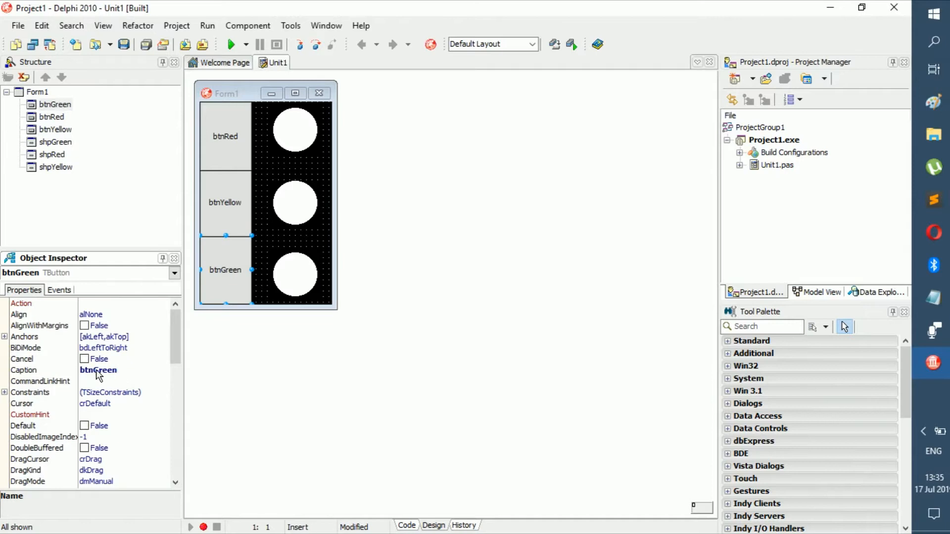
{"action": "left_click", "coordinate": [97, 370]}
{"action": "type", "text": "Red"}
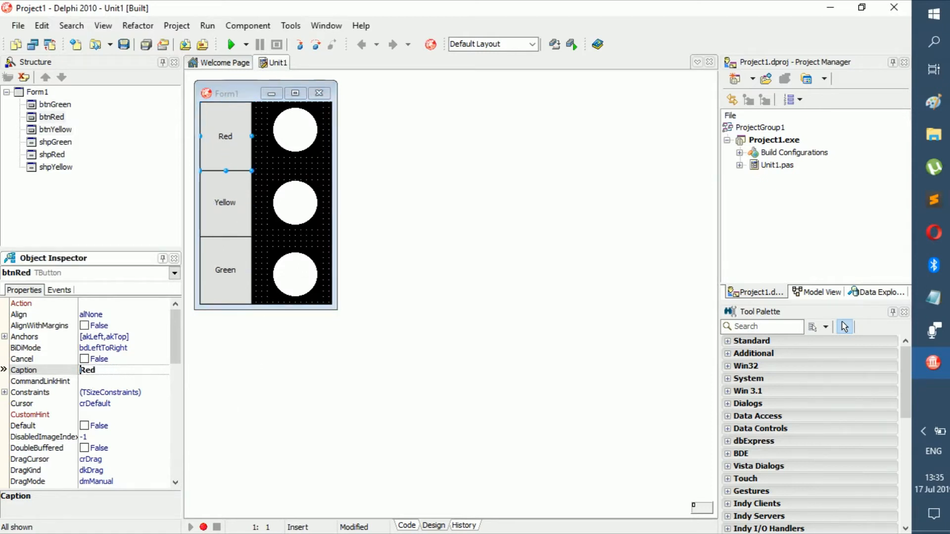
{"action": "mouse_move", "coordinate": [274, 268]}
{"action": "type", "text": "shpGreen"}
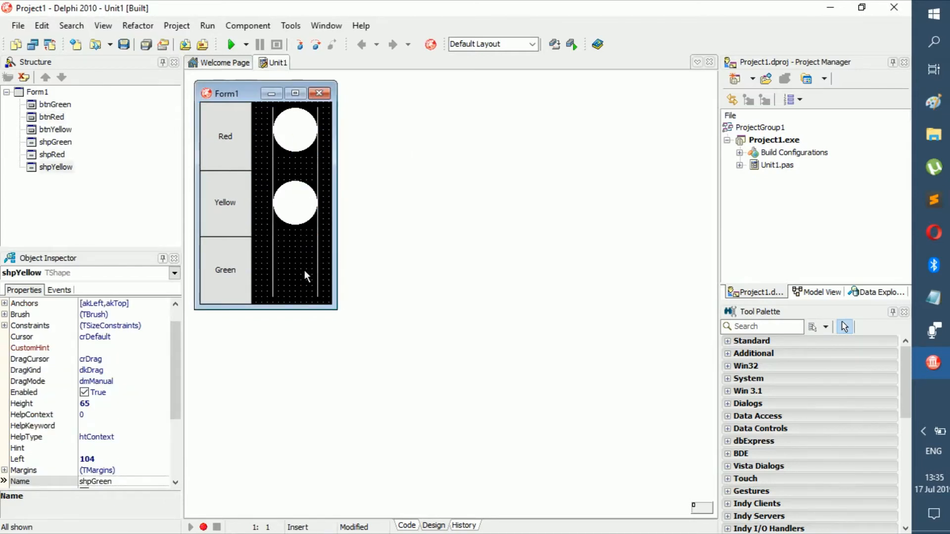
- Select Form1 and show its events in the Object Inspector
{"action": "left_click", "coordinate": [295, 129]}
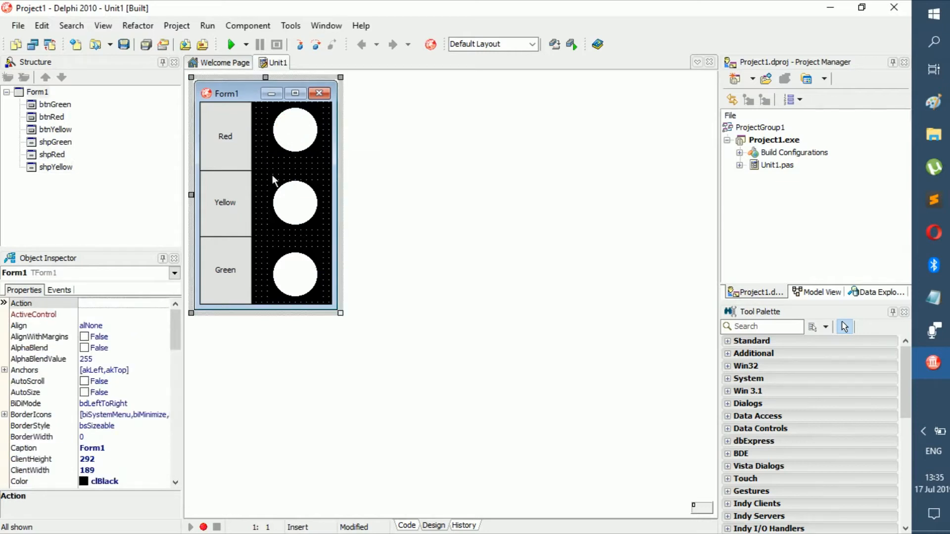
{"action": "mouse_move", "coordinate": [258, 236]}
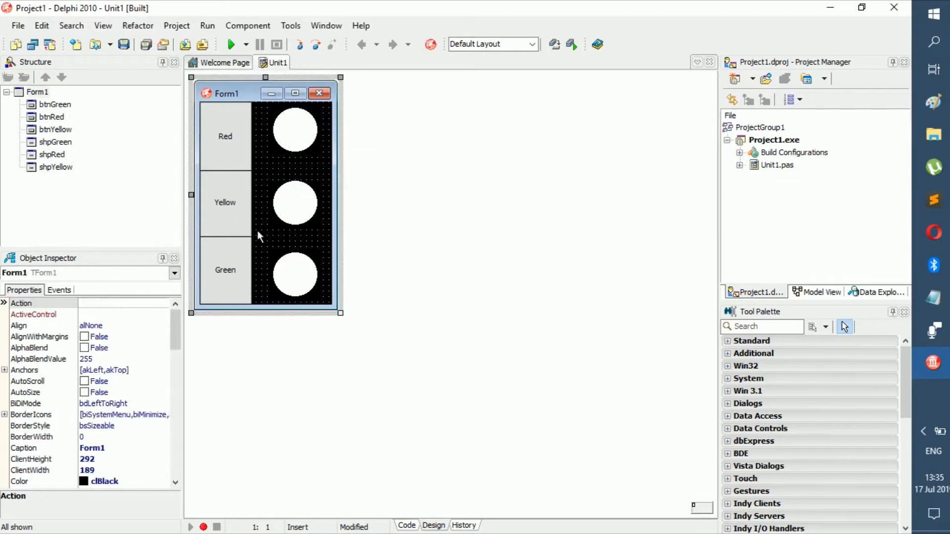
{"action": "left_click", "coordinate": [58, 289]}
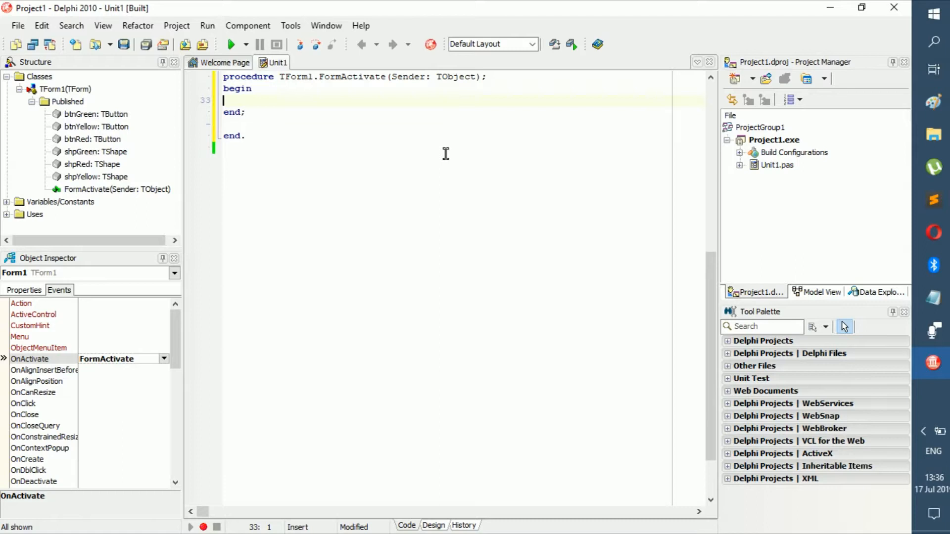
- Type shpGreen in FormActivate, dismissing an access violation error along the way
{"action": "type", "text": "c"}
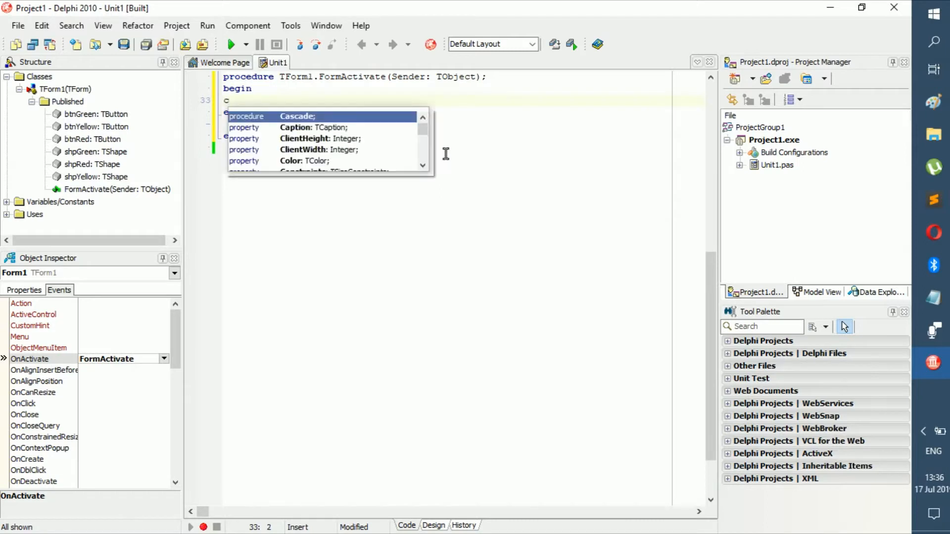
{"action": "type", "text": "l"}
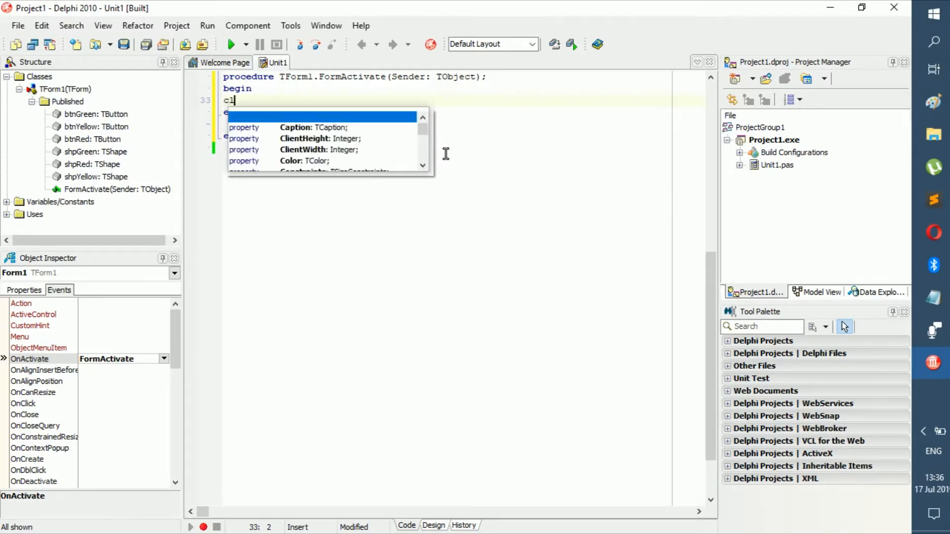
{"action": "key", "text": "Backspace"}
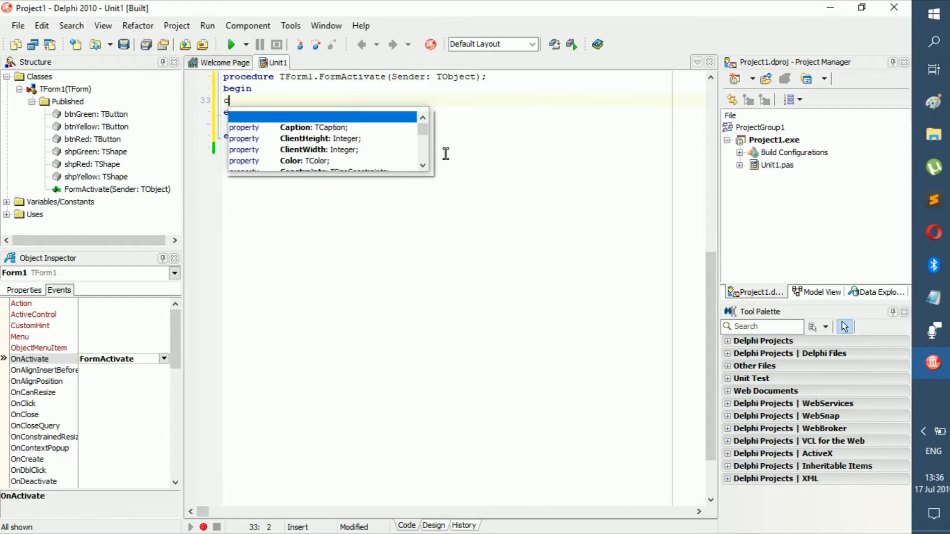
{"action": "type", "text": "hpGreen"}
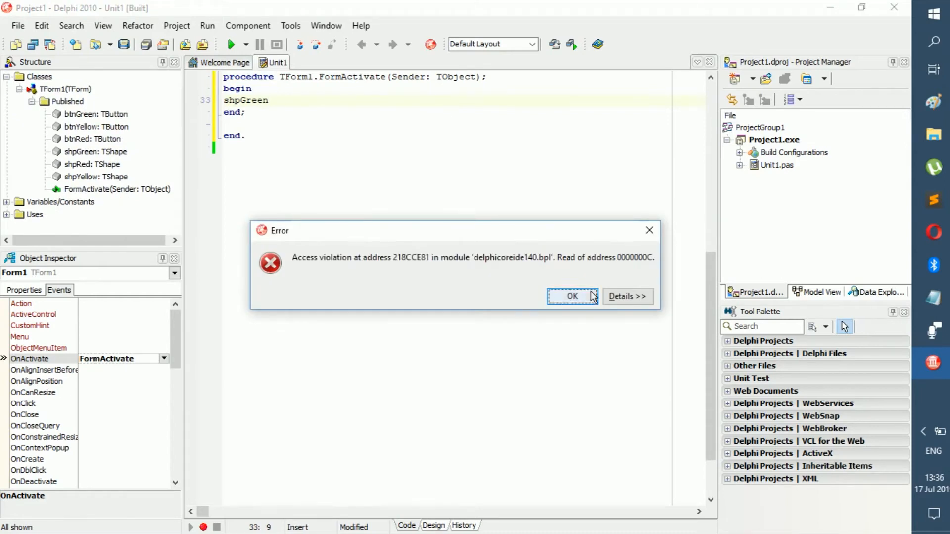
{"action": "left_click", "coordinate": [571, 296]}
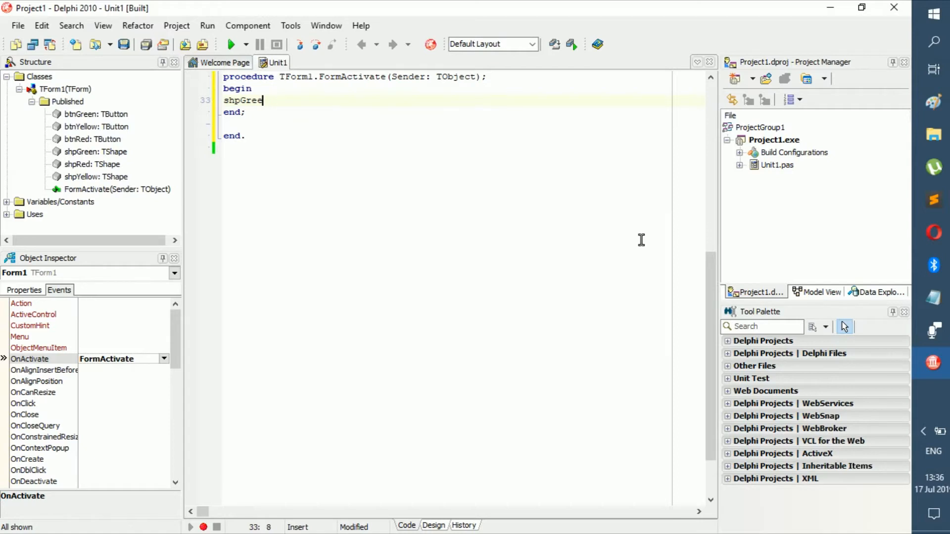
{"action": "type", "text": "."}
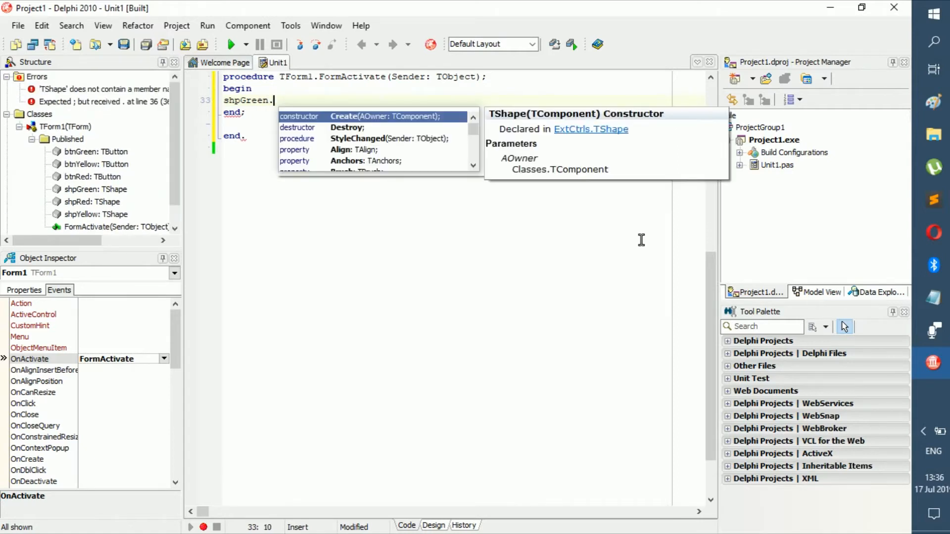
{"action": "type", "text": "c"}
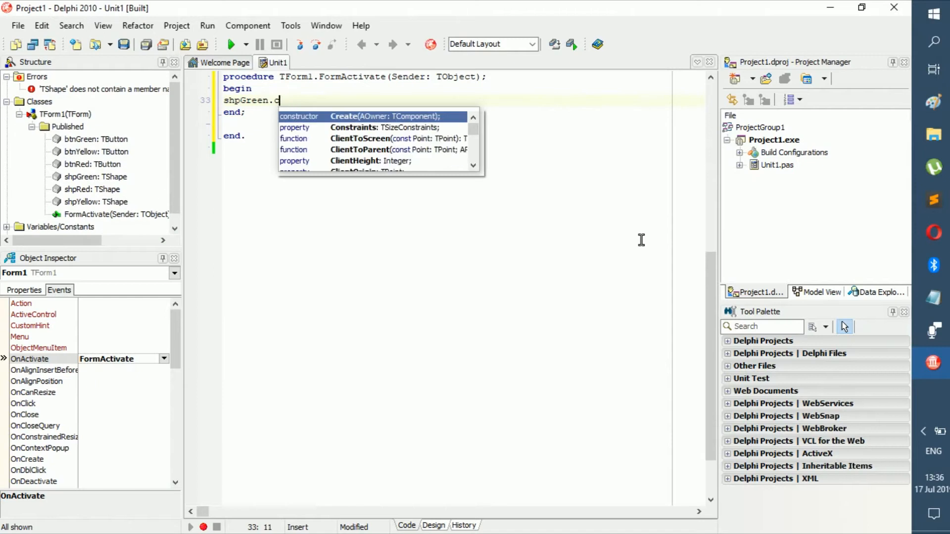
{"action": "type", "text": "s"}
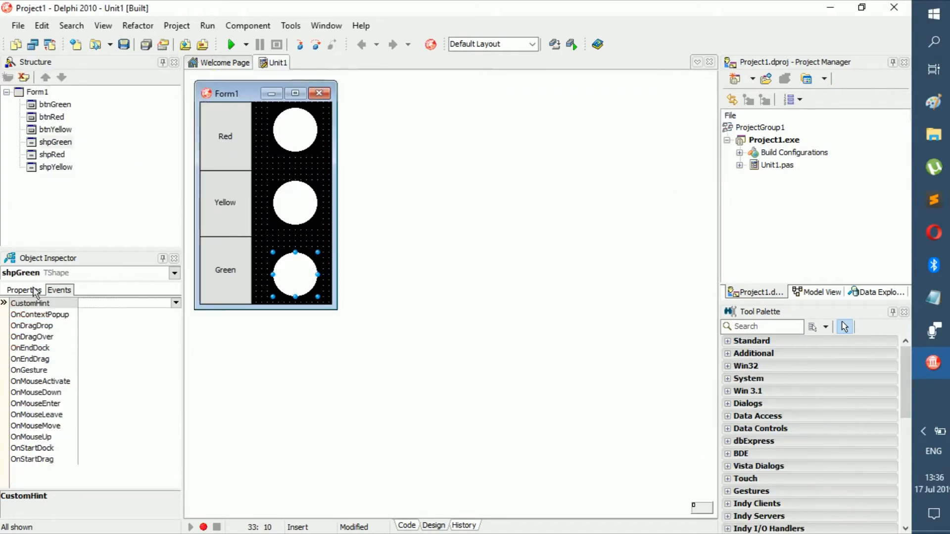
- Expand shpGreen's Brush properties to see its white Color, then return to the code
{"action": "left_click", "coordinate": [24, 291]}
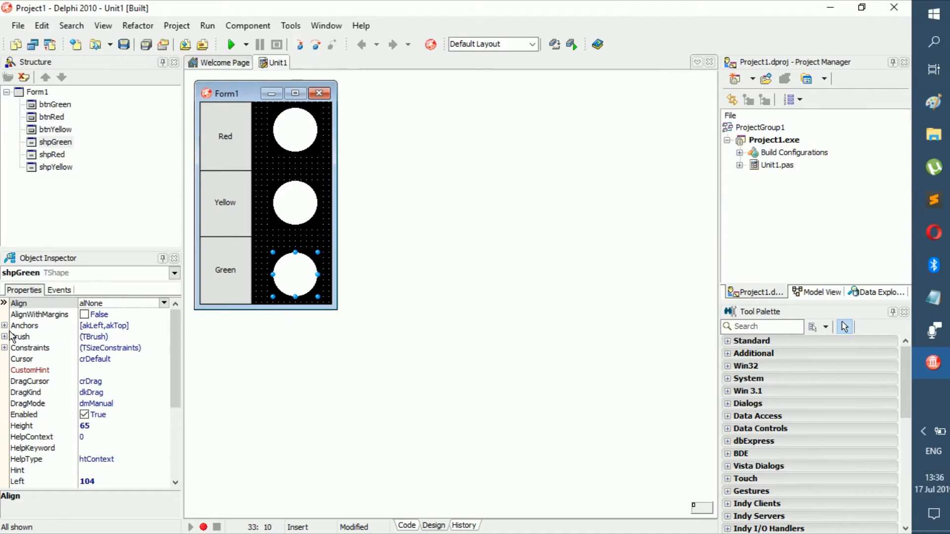
{"action": "mouse_move", "coordinate": [345, 236]}
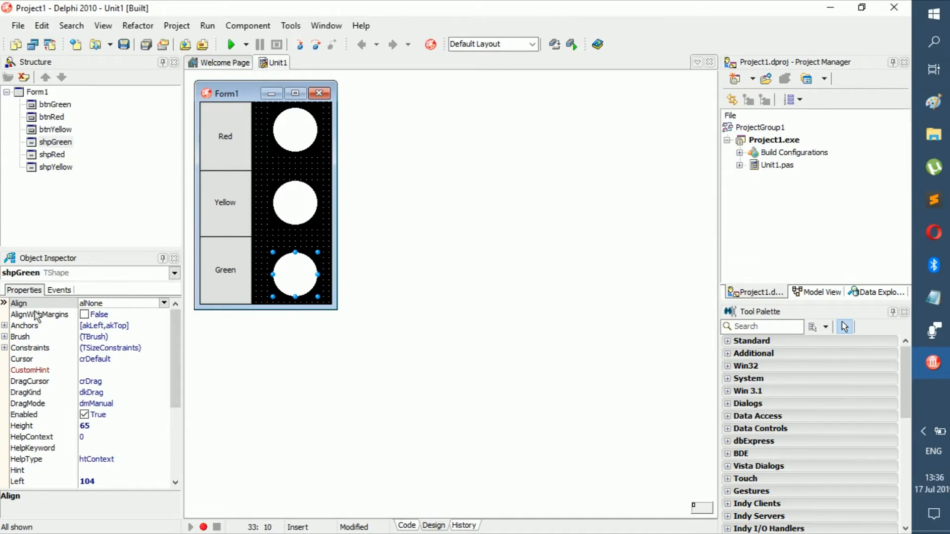
{"action": "mouse_move", "coordinate": [24, 344]}
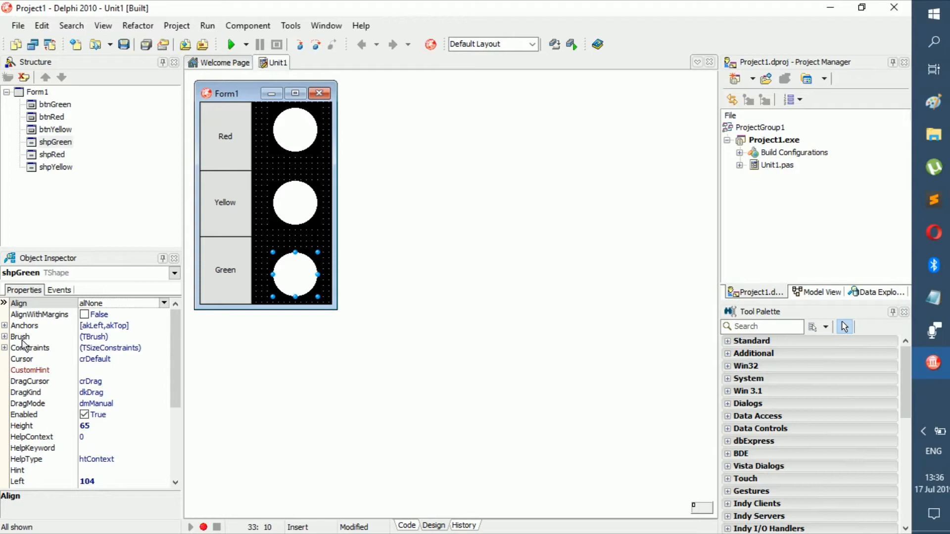
{"action": "left_click", "coordinate": [5, 336]}
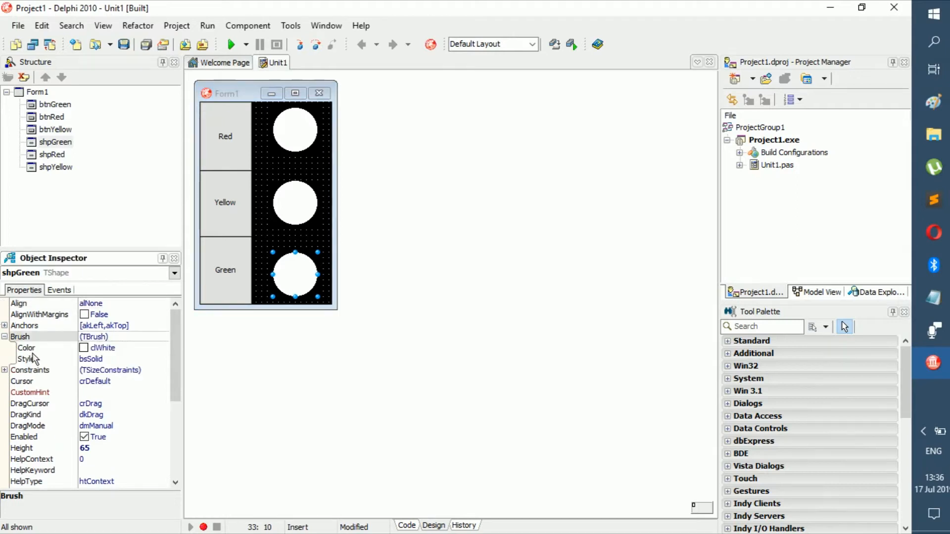
{"action": "mouse_move", "coordinate": [321, 323]}
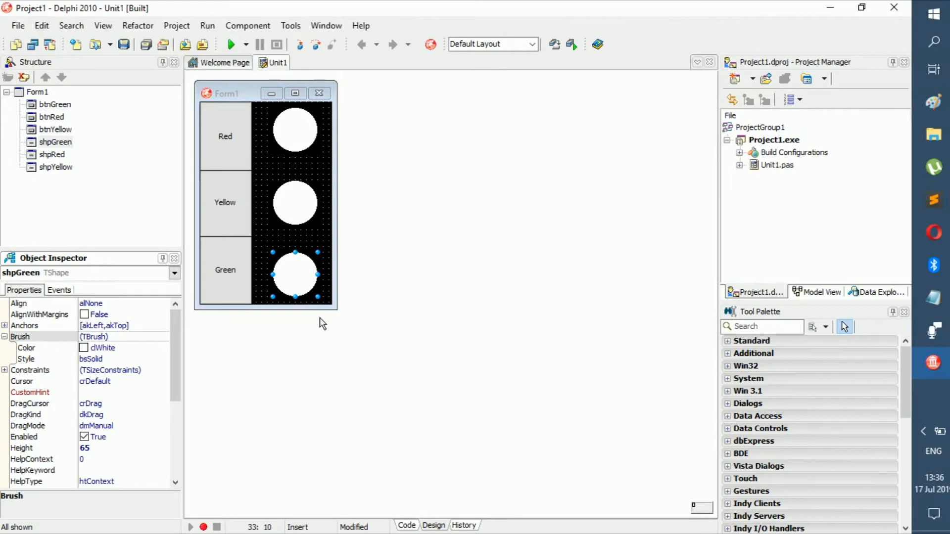
{"action": "left_click", "coordinate": [405, 525]}
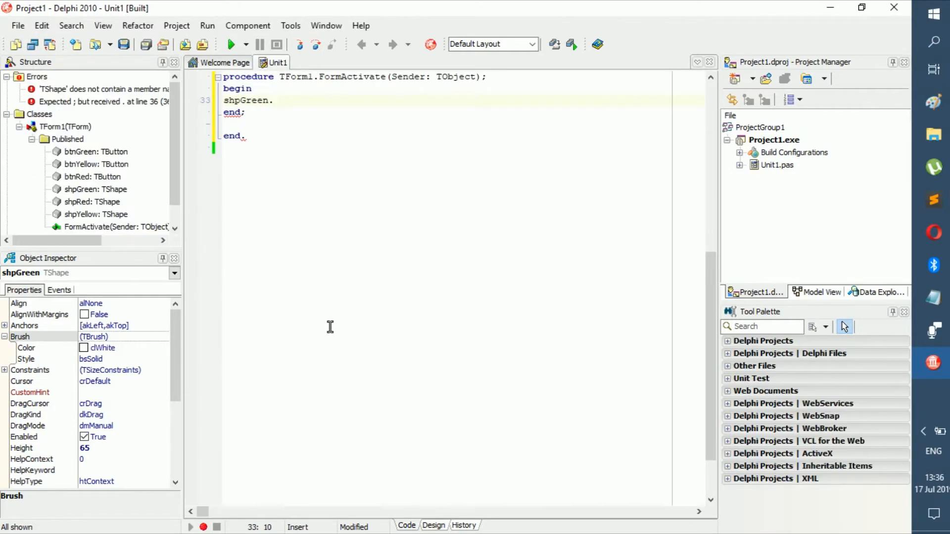
- Complete shpGreen.Brush.Color := clGreen in FormActivate and start saving the project files
{"action": "key", "text": "Backspace"}
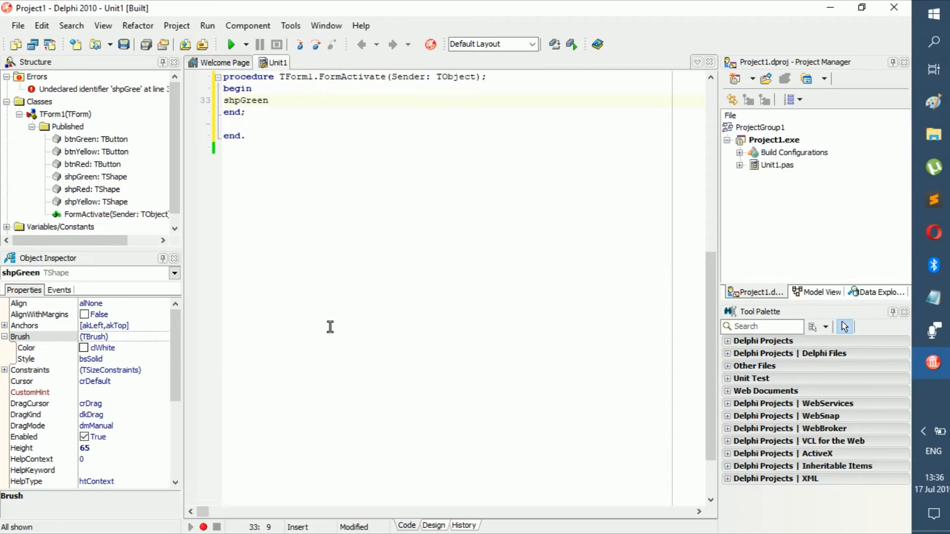
{"action": "type", "text": ".Brush."}
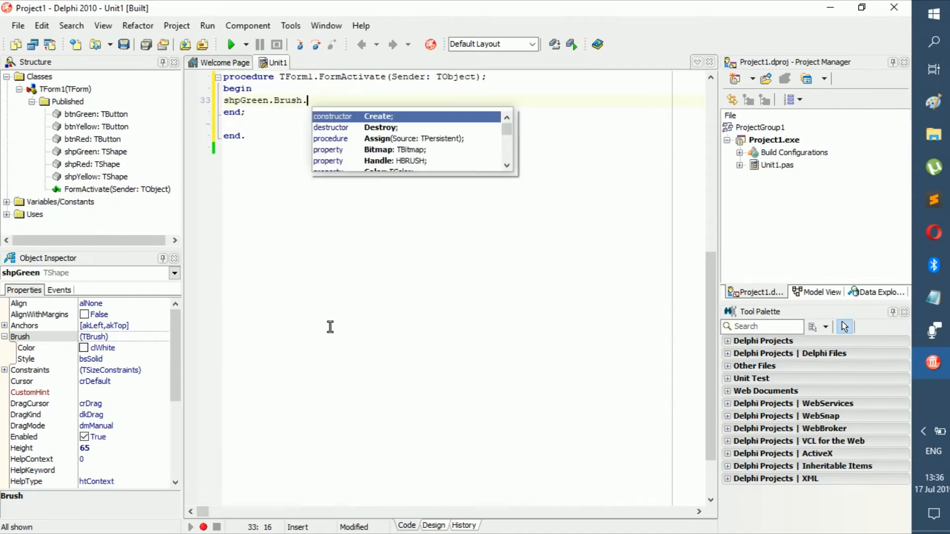
{"action": "type", "text": "Color :="}
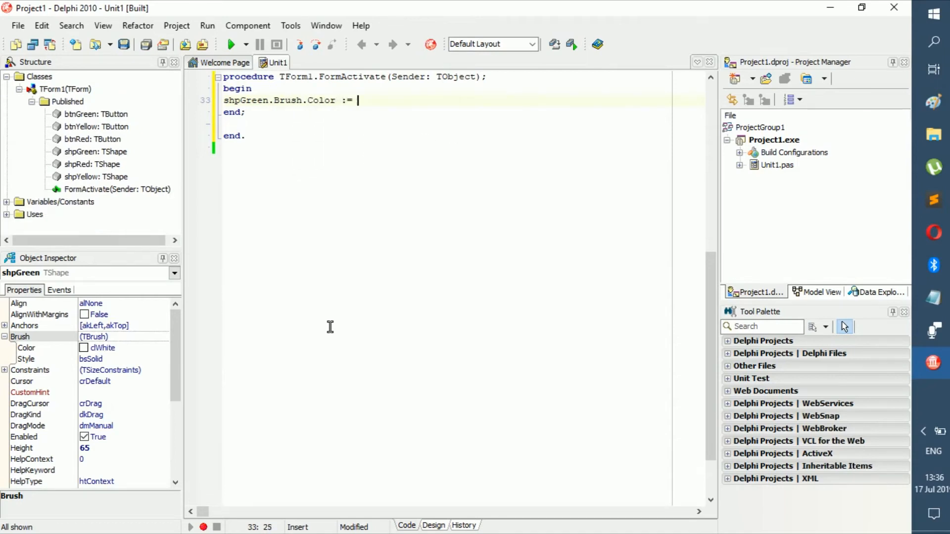
{"action": "type", "text": "clGreen;"}
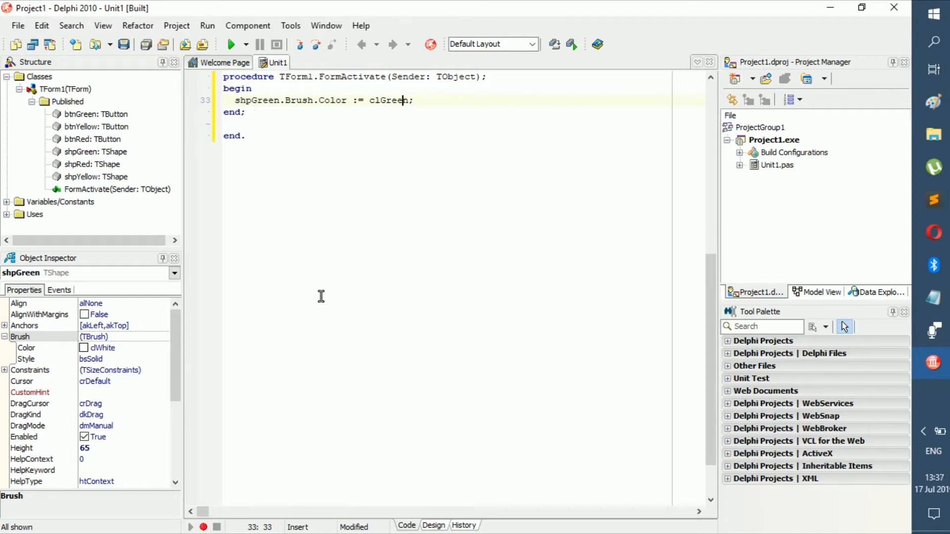
{"action": "mouse_move", "coordinate": [459, 158]}
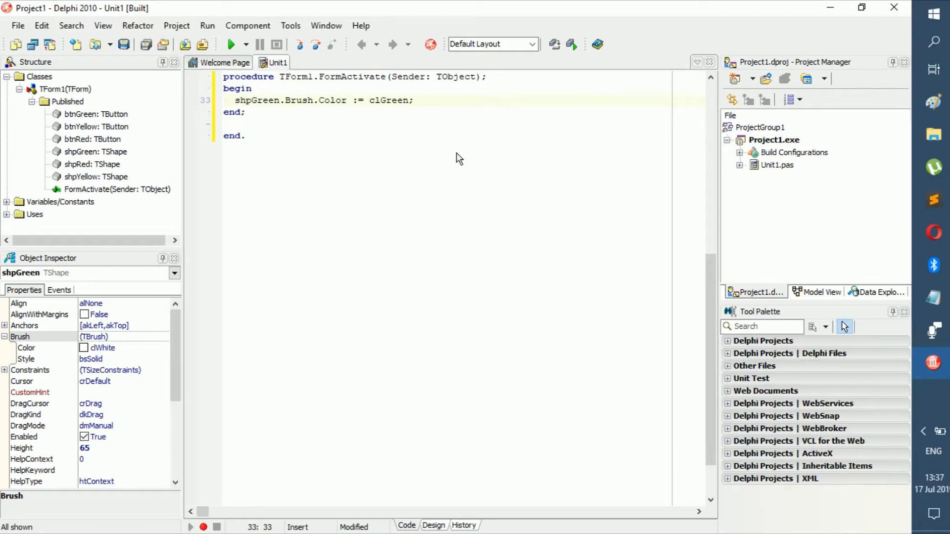
{"action": "mouse_move", "coordinate": [349, 67]}
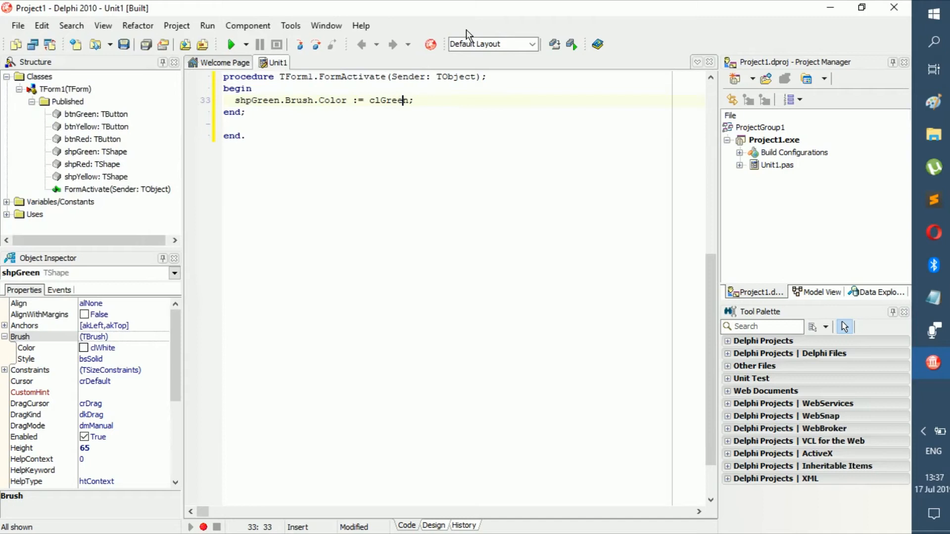
{"action": "left_click", "coordinate": [17, 25]}
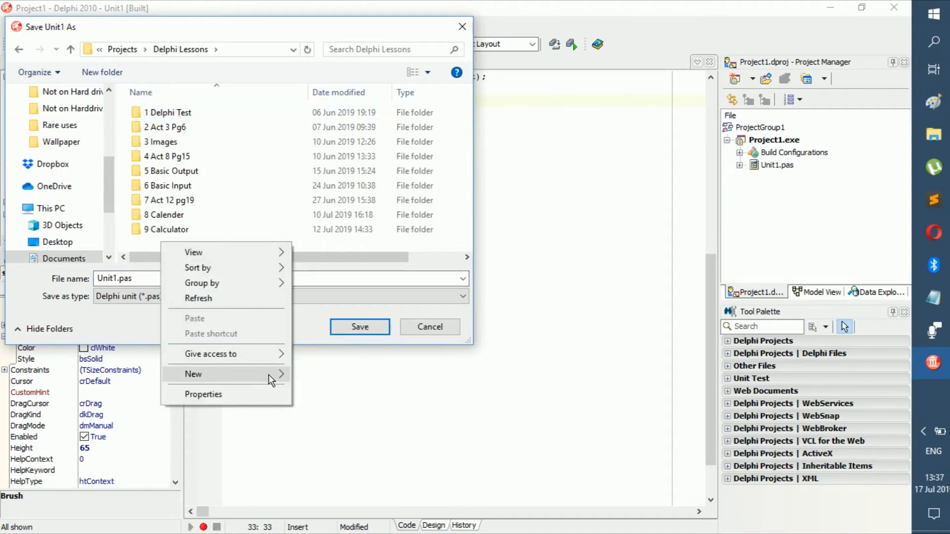
- Create the '10 Traffic Light pg31' folder and save frmTraffic_u and frmTraffic_p inside it
{"action": "left_click", "coordinate": [193, 374]}
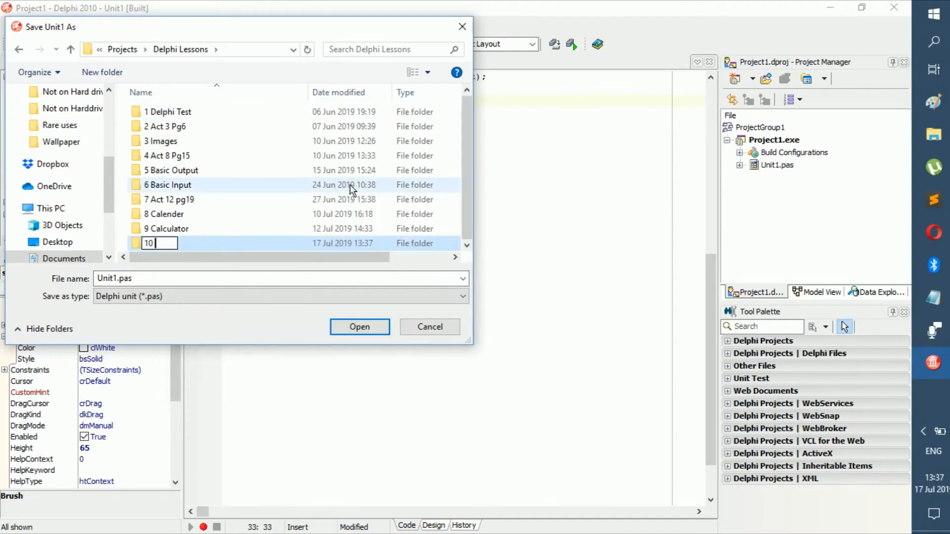
{"action": "type", "text": "Traffic Light pg21"}
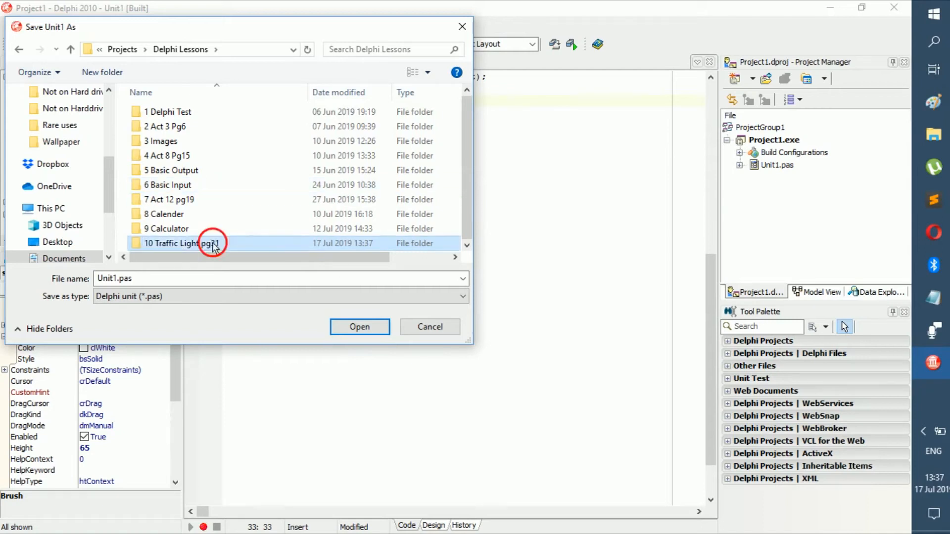
{"action": "double_click", "coordinate": [176, 243]}
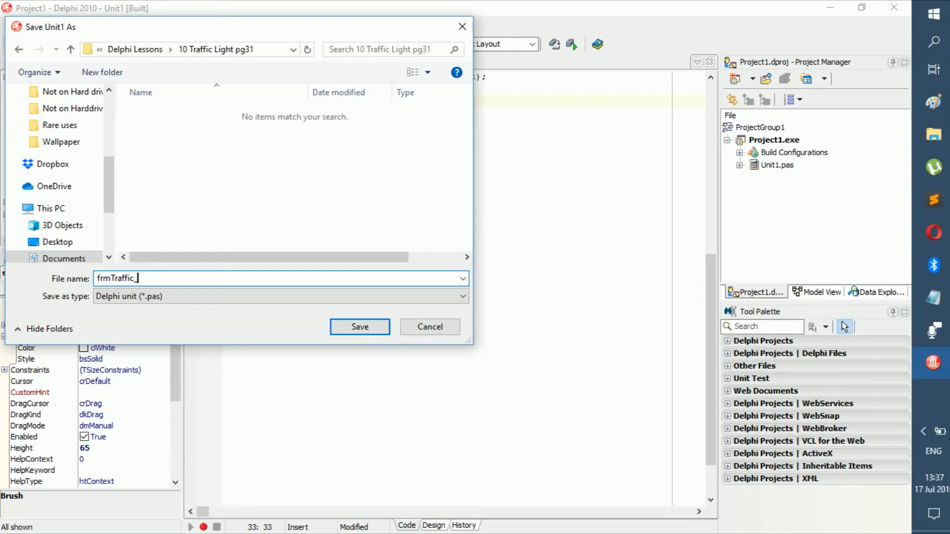
{"action": "left_click", "coordinate": [359, 327]}
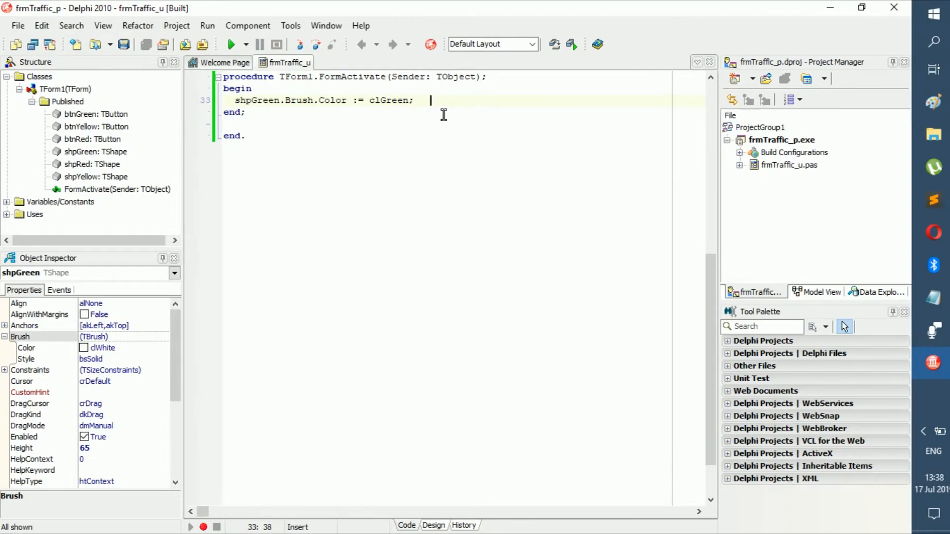
{"action": "mouse_move", "coordinate": [391, 94]}
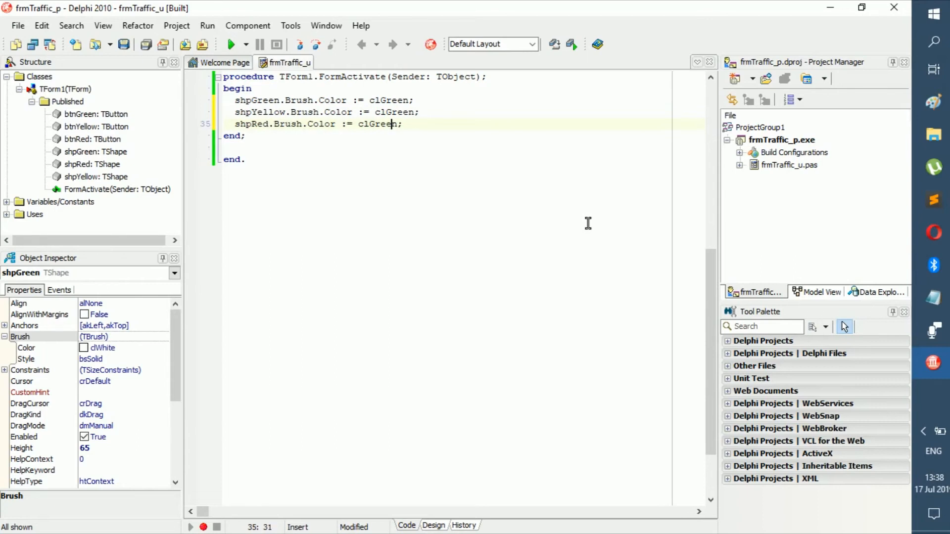
- Change shpYellow's colour in FormActivate to clBlack, then run the app
{"action": "key", "text": "Backspace"}
{"action": "type", "text": "Black"}
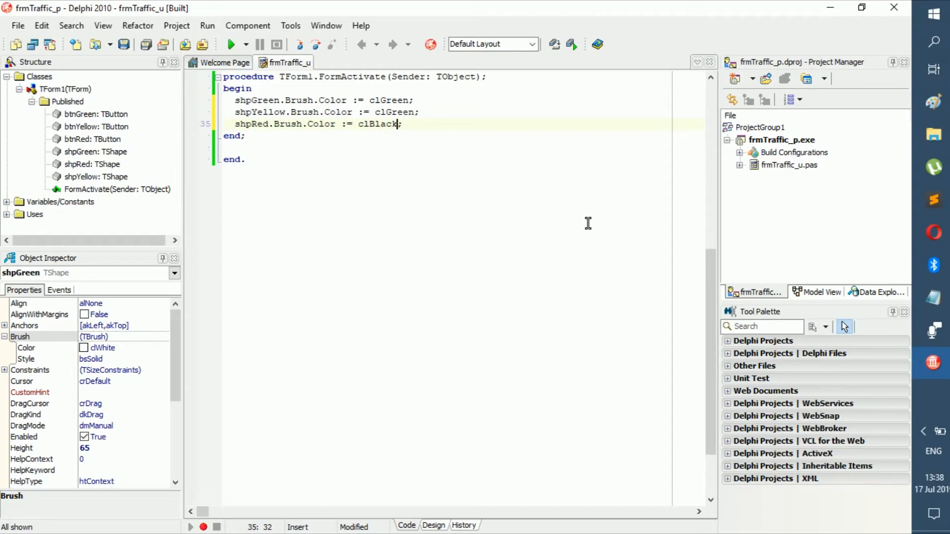
{"action": "left_click", "coordinate": [415, 112]}
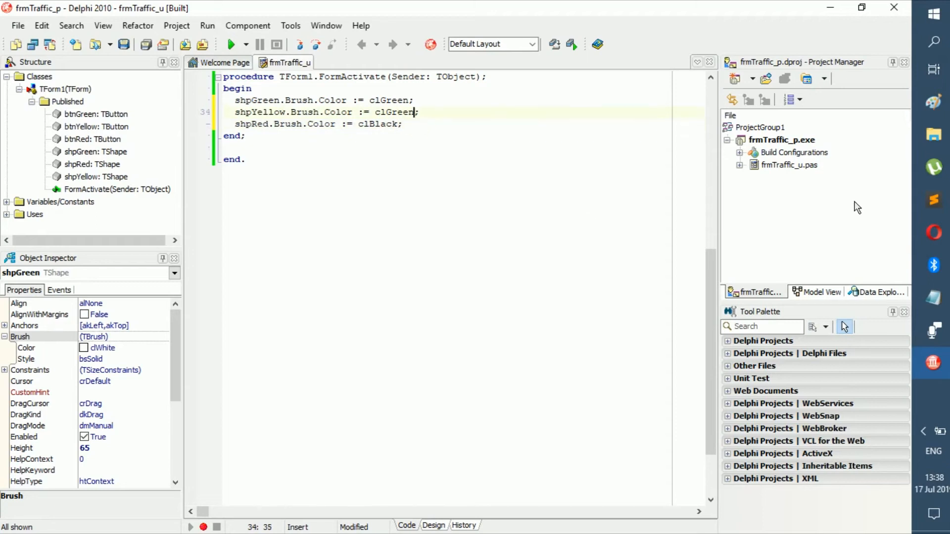
{"action": "key", "text": "BackSpace"}
{"action": "type", "text": "Black"}
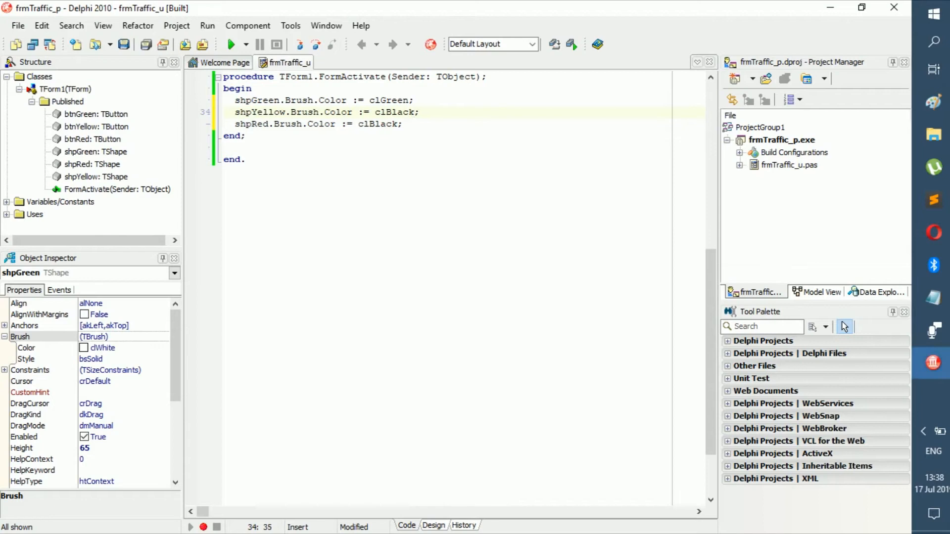
{"action": "left_click", "coordinate": [232, 44]}
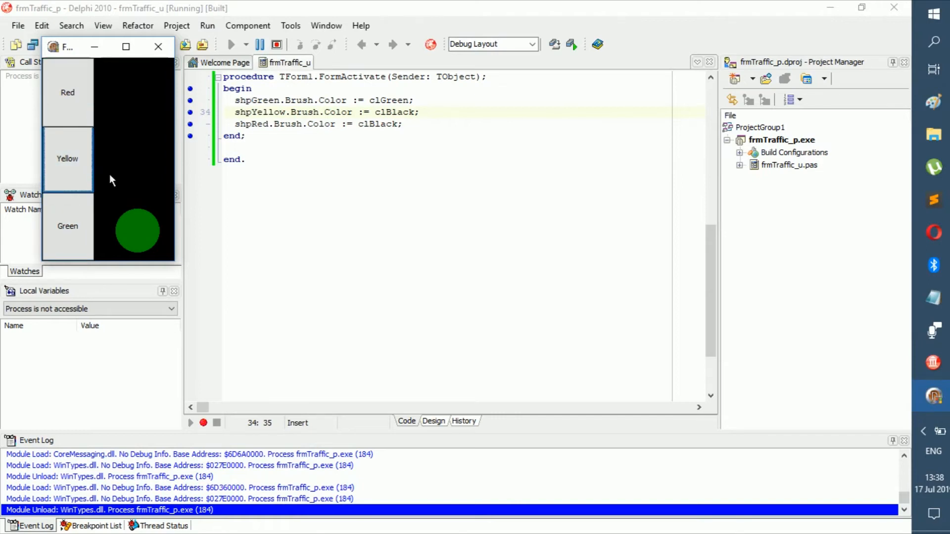
- Close the running traffic-light window and switch back to the form Design view
{"action": "left_click", "coordinate": [67, 148]}
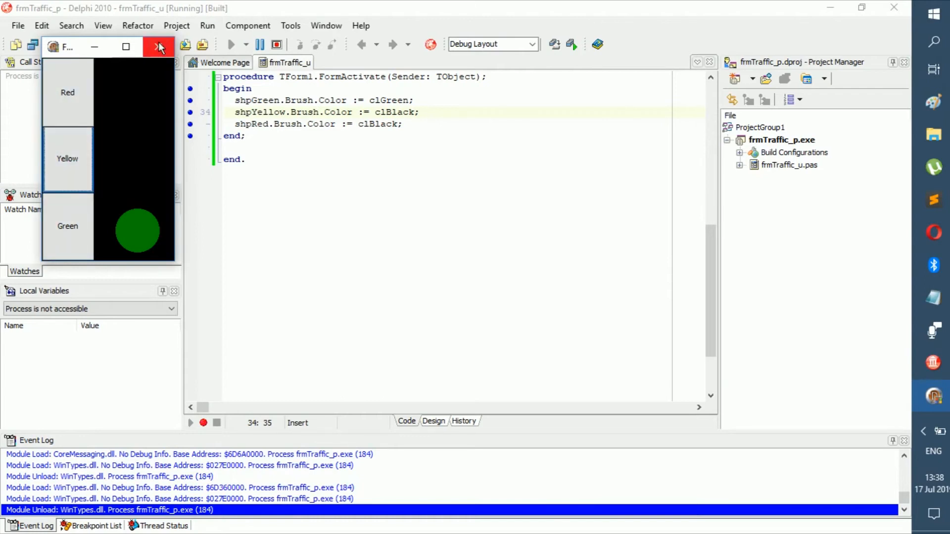
{"action": "left_click", "coordinate": [159, 47]}
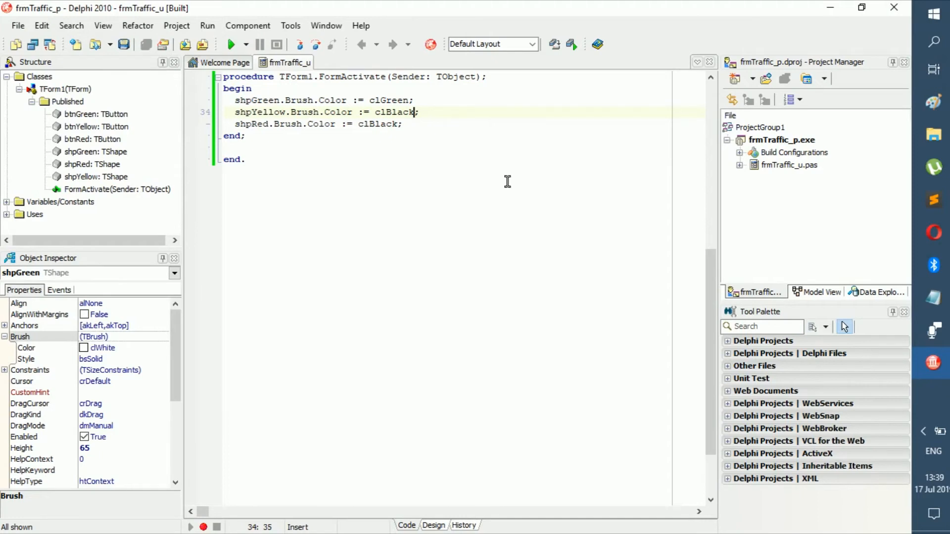
{"action": "left_click", "coordinate": [432, 526]}
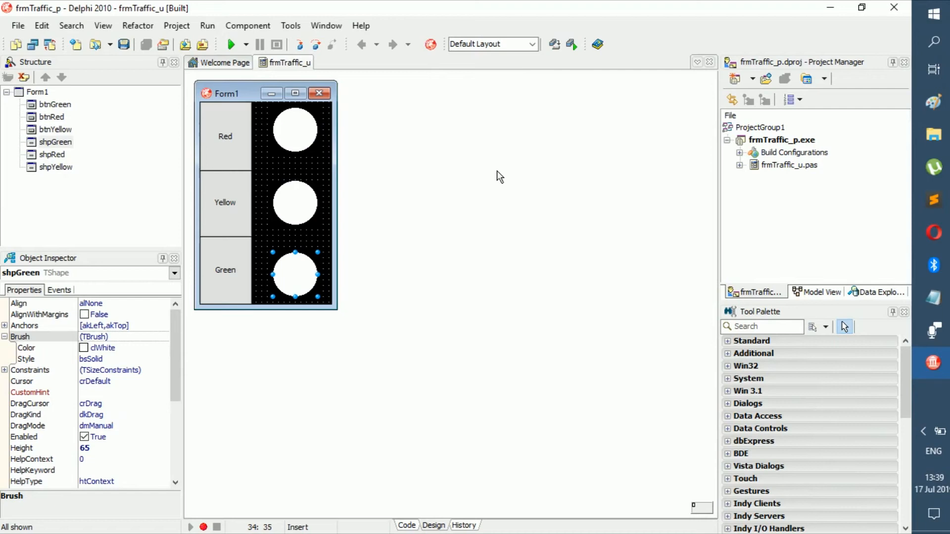
{"action": "mouse_move", "coordinate": [12, 355]}
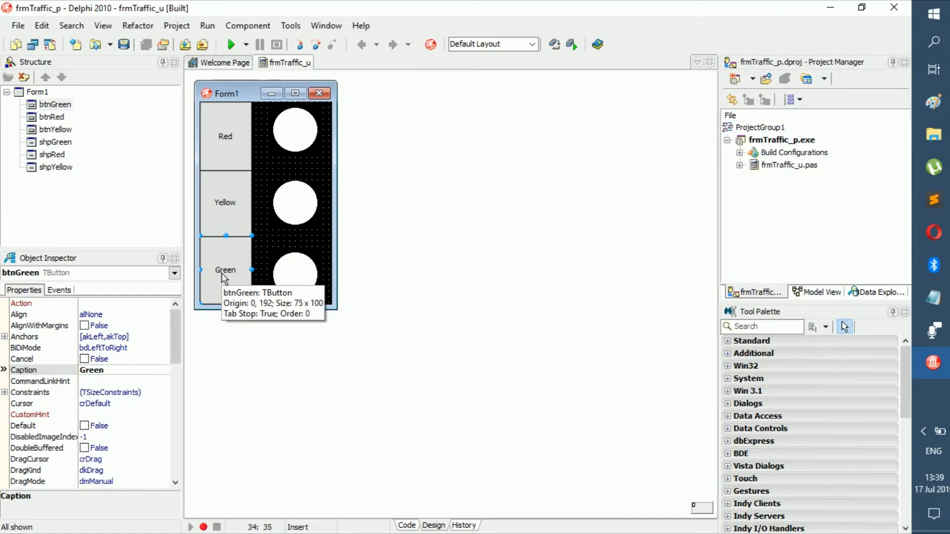
{"action": "mouse_move", "coordinate": [276, 275]}
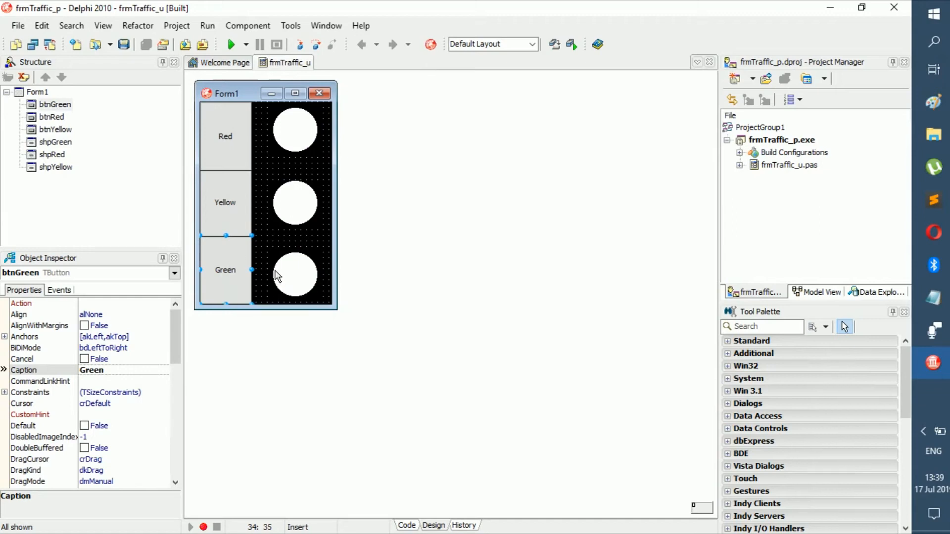
{"action": "mouse_move", "coordinate": [220, 138]}
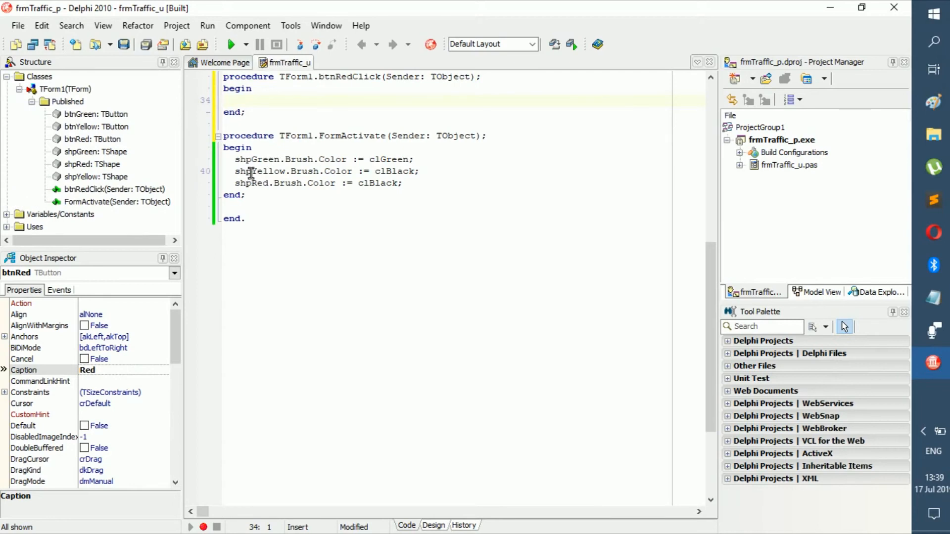
- Copy the colour statements into btnRedClick, setting shpRed to clRed, and run the app
{"action": "left_click_drag", "start_coordinate": [234, 160], "coordinate": [402, 183]}
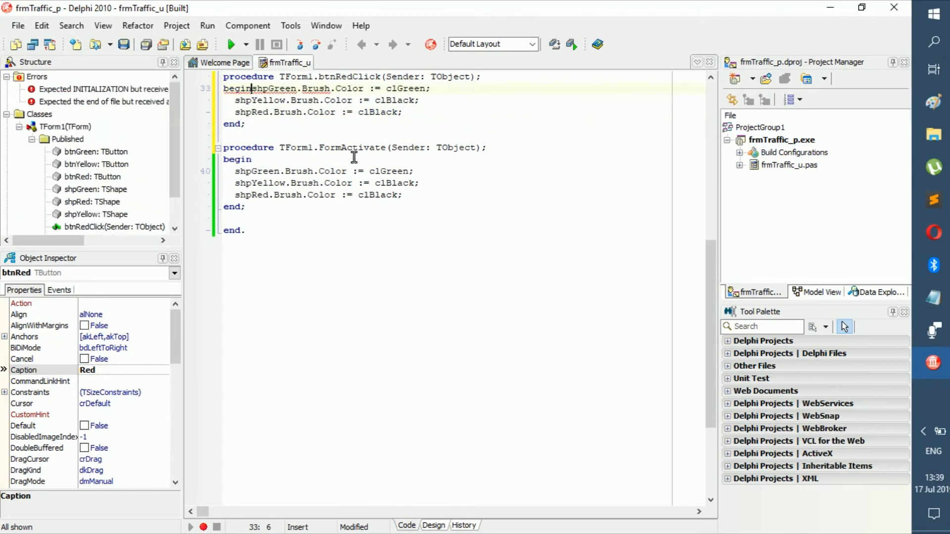
{"action": "key", "text": "Enter"}
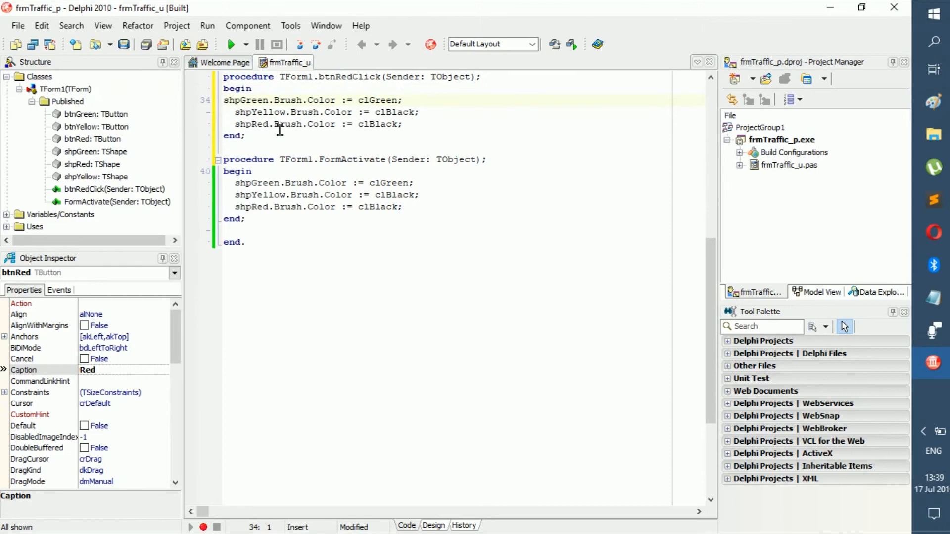
{"action": "left_click", "coordinate": [235, 100]}
{"action": "type", "text": "Black"}
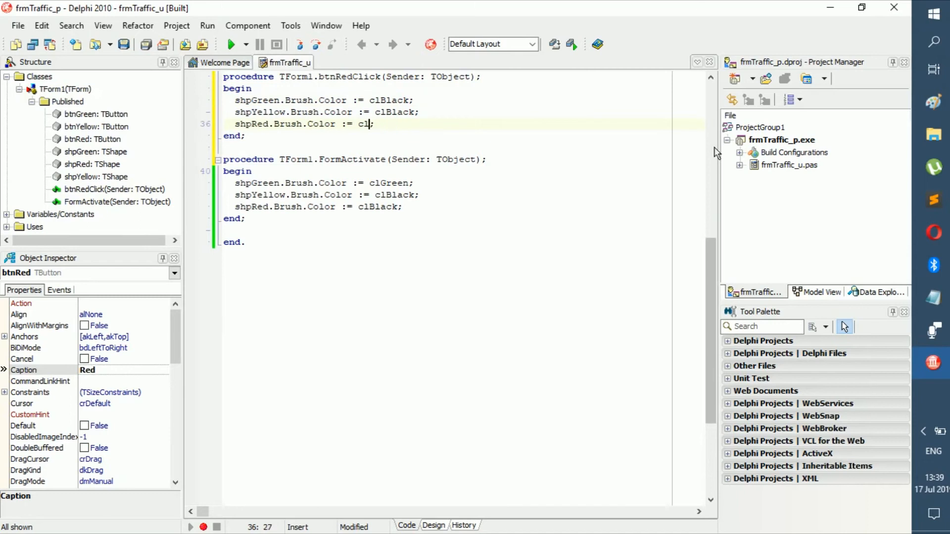
{"action": "type", "text": "Red;"}
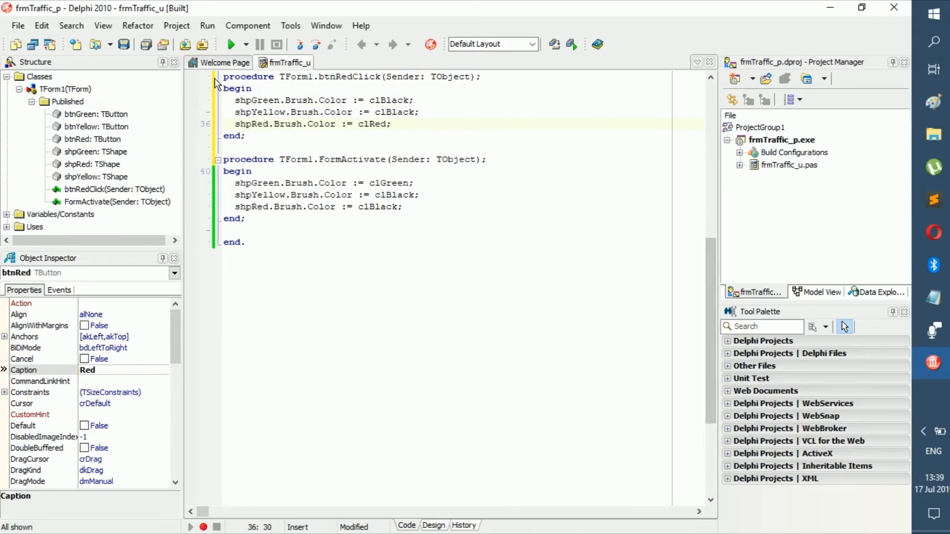
{"action": "left_click", "coordinate": [229, 44]}
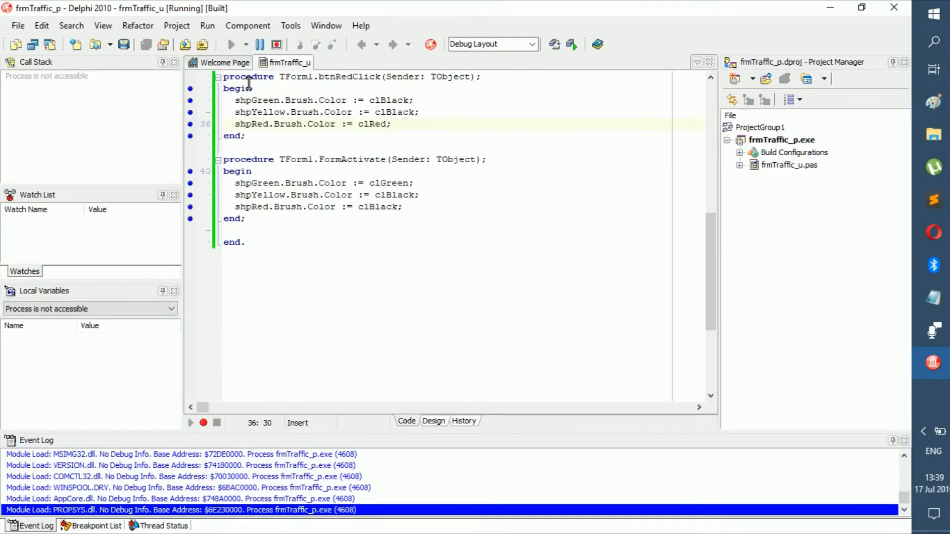
- Click Red to confirm only the red circle lights, then close the app
{"action": "left_click", "coordinate": [85, 116]}
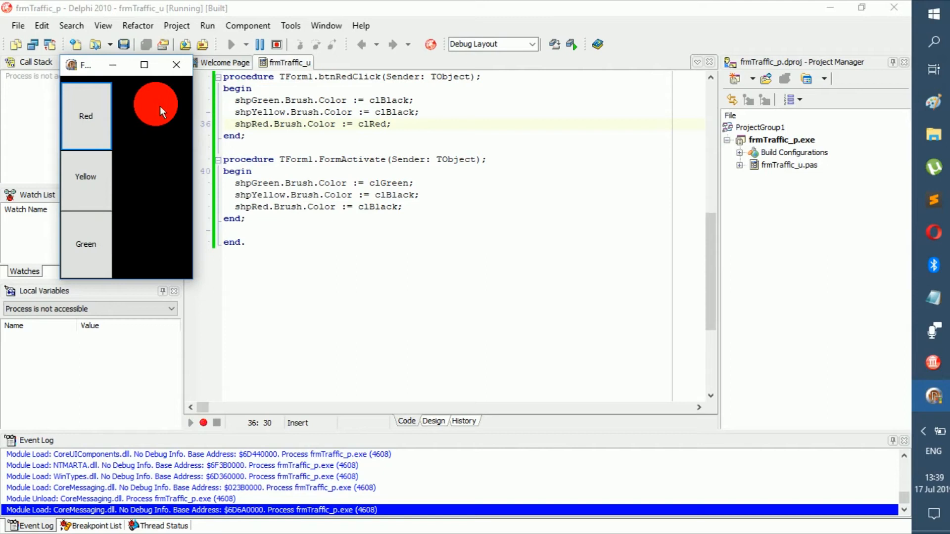
{"action": "left_click", "coordinate": [176, 65]}
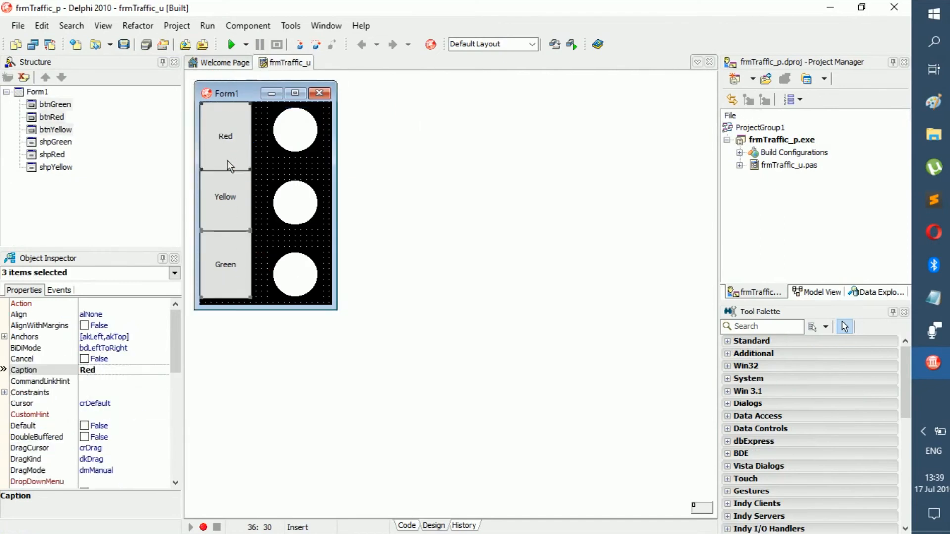
{"action": "left_click", "coordinate": [295, 275]}
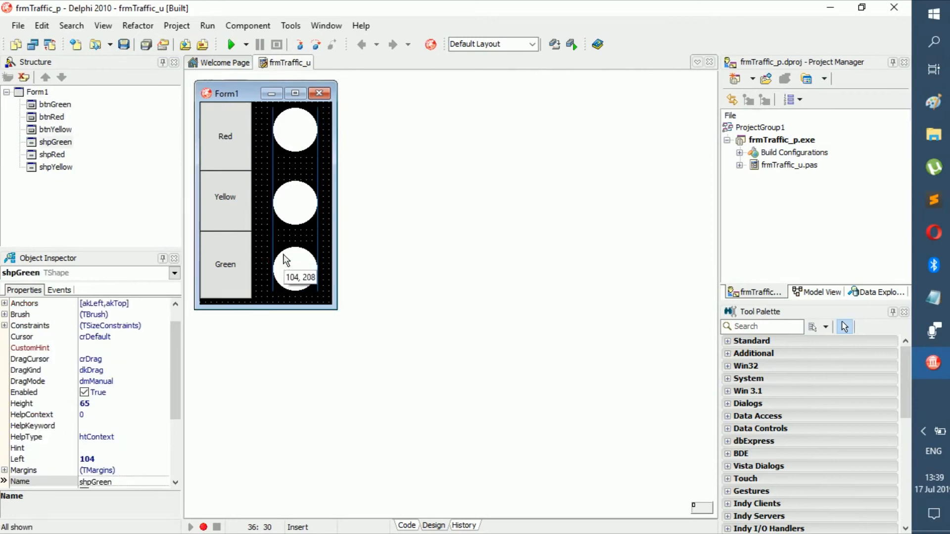
{"action": "left_click", "coordinate": [294, 202]}
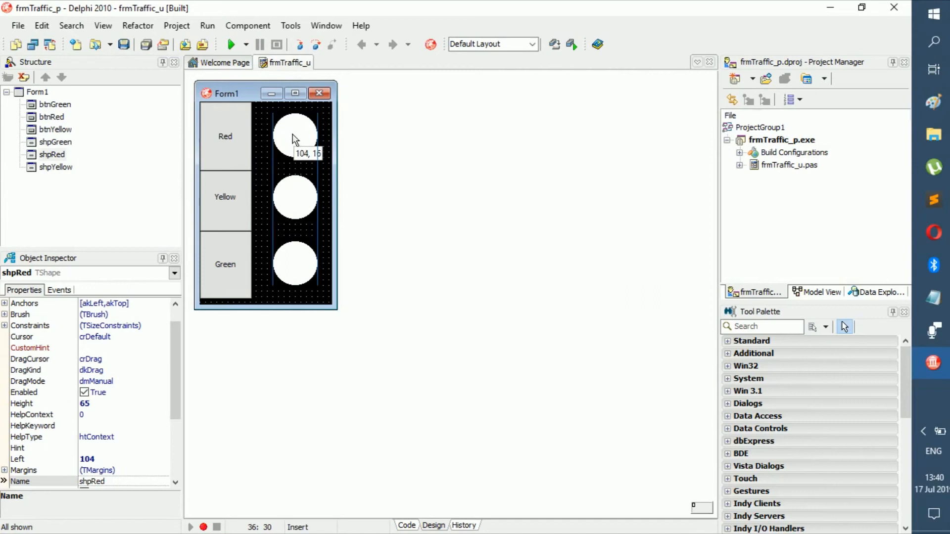
{"action": "left_click", "coordinate": [295, 136]}
{"action": "type", "text": "shpRed.Brush.Color := clBlack;"}
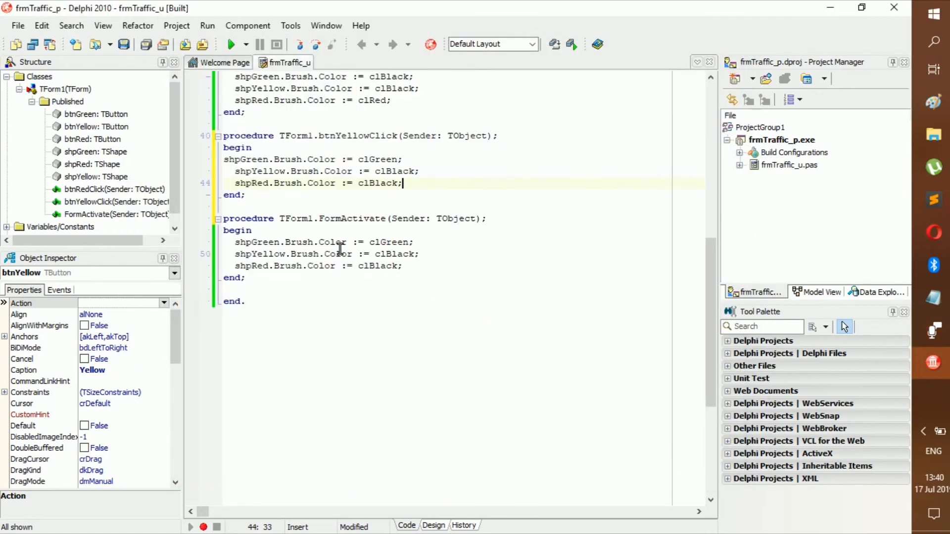
{"action": "mouse_move", "coordinate": [336, 248]}
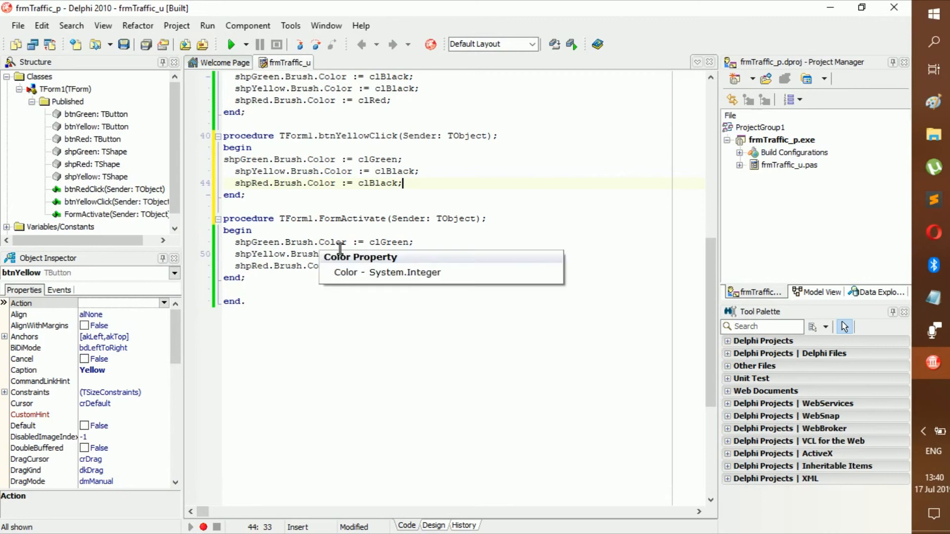
- Create the btnGreenClick handler from the form and start filling in its colour lines
{"action": "left_click", "coordinate": [433, 526]}
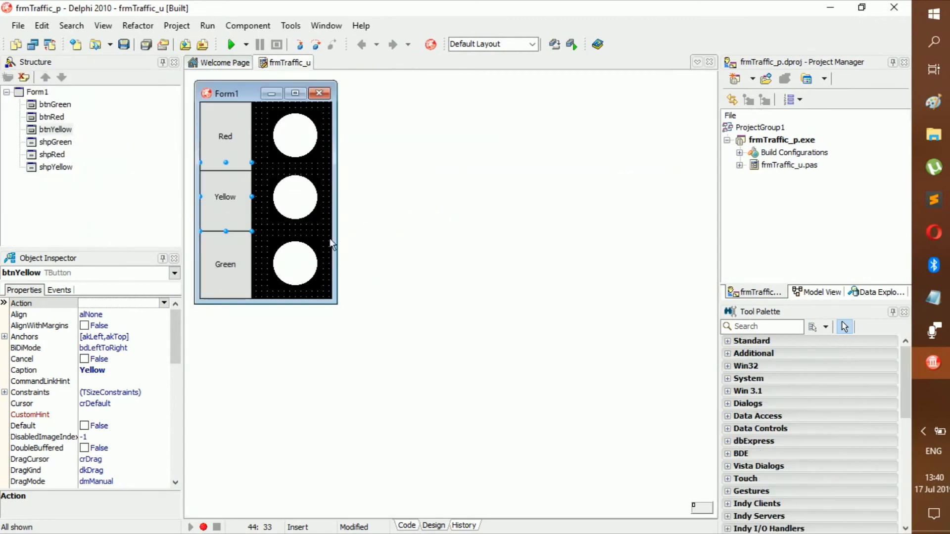
{"action": "left_click", "coordinate": [405, 526]}
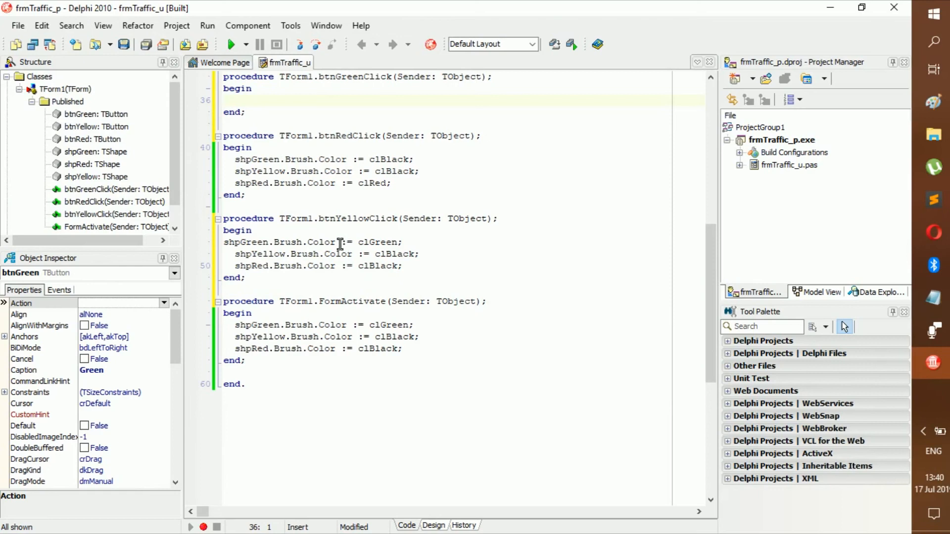
{"action": "left_click", "coordinate": [223, 100]}
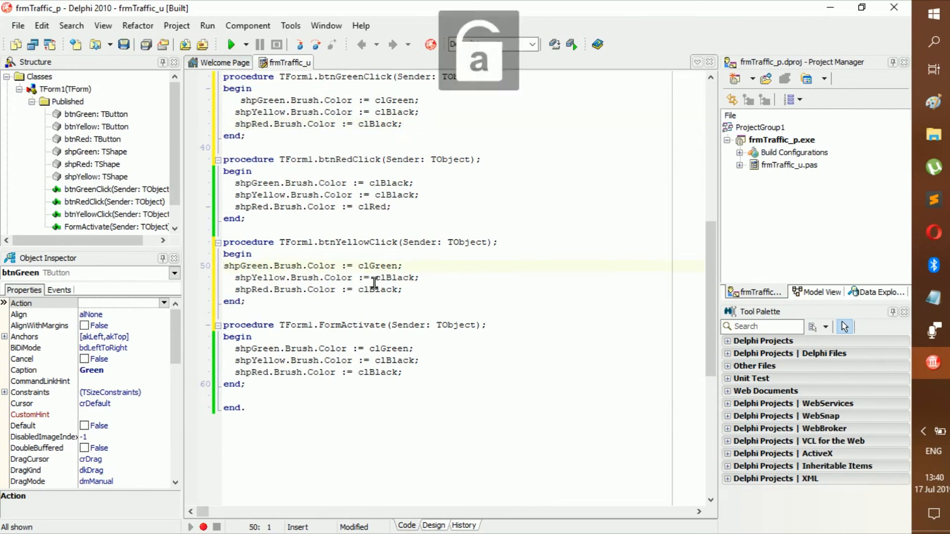
- In btnYellowClick set green to clBlack and yellow to clYellow, then run
{"action": "double_click", "coordinate": [388, 266]}
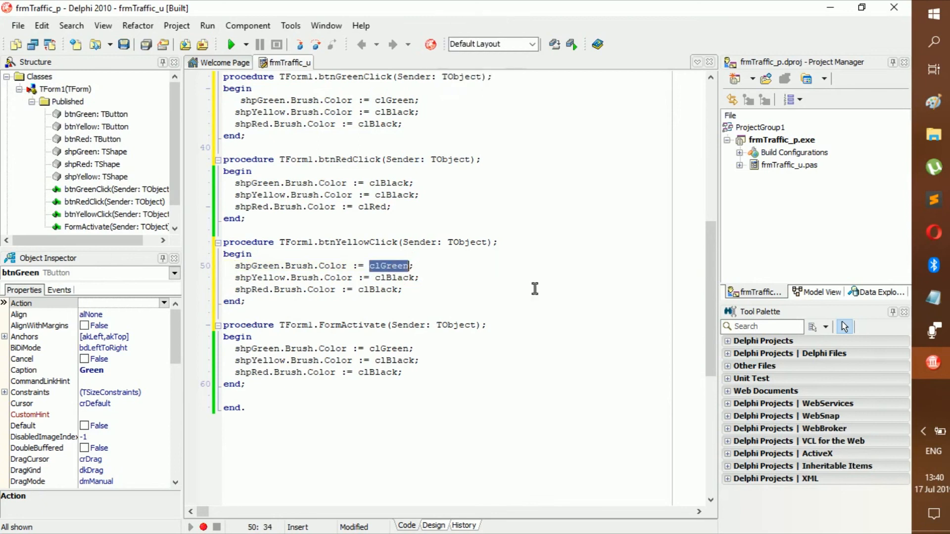
{"action": "type", "text": "clBlack"}
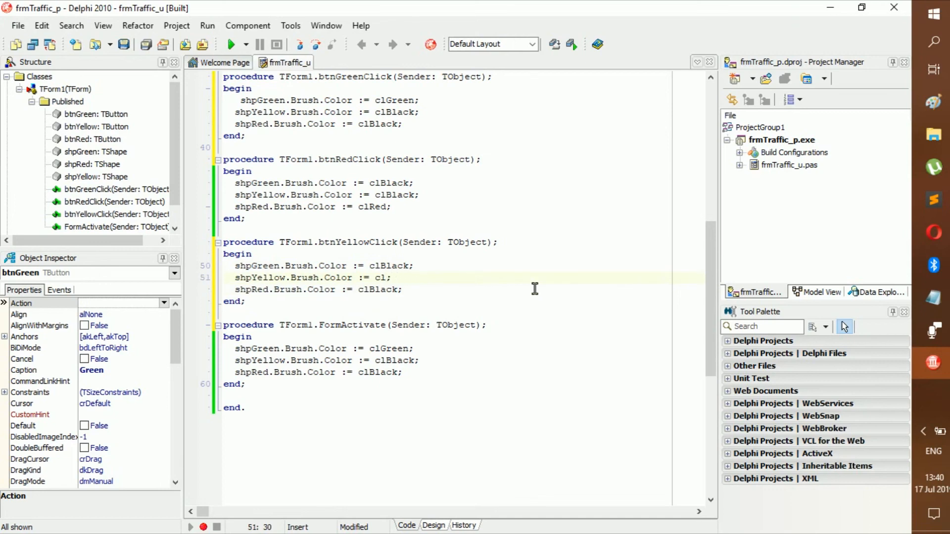
{"action": "type", "text": "Yellow"}
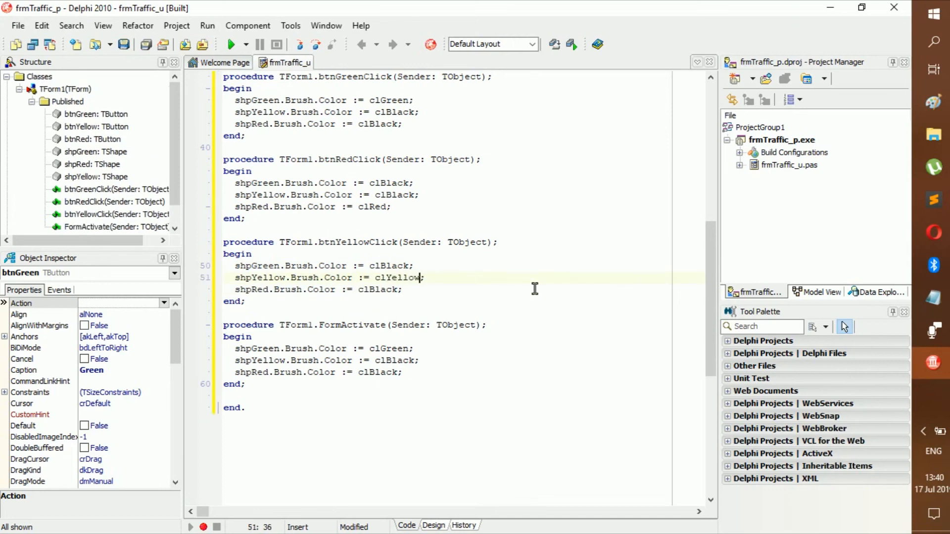
{"action": "left_click", "coordinate": [230, 43]}
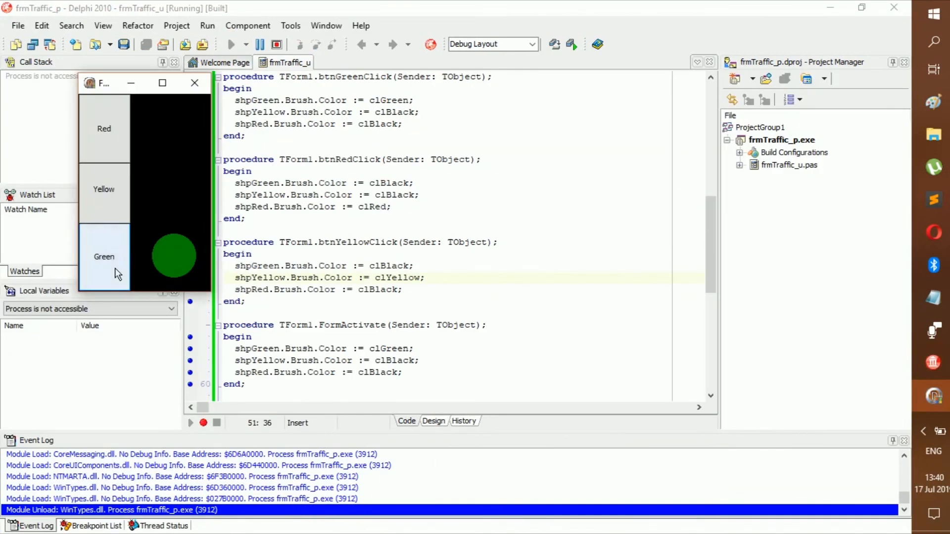
- Click Yellow, Green, then Red, confirming each lights only its own circle
{"action": "left_click", "coordinate": [103, 189]}
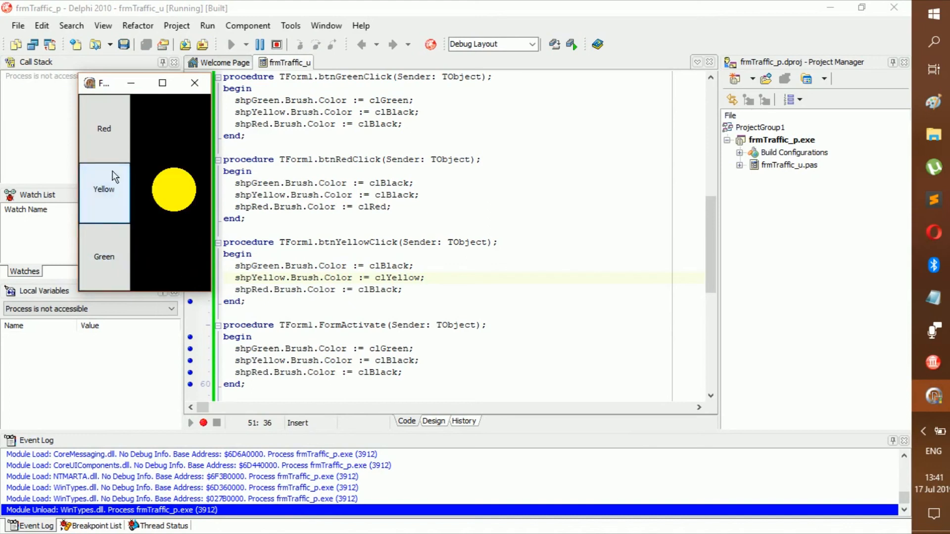
{"action": "left_click", "coordinate": [104, 256]}
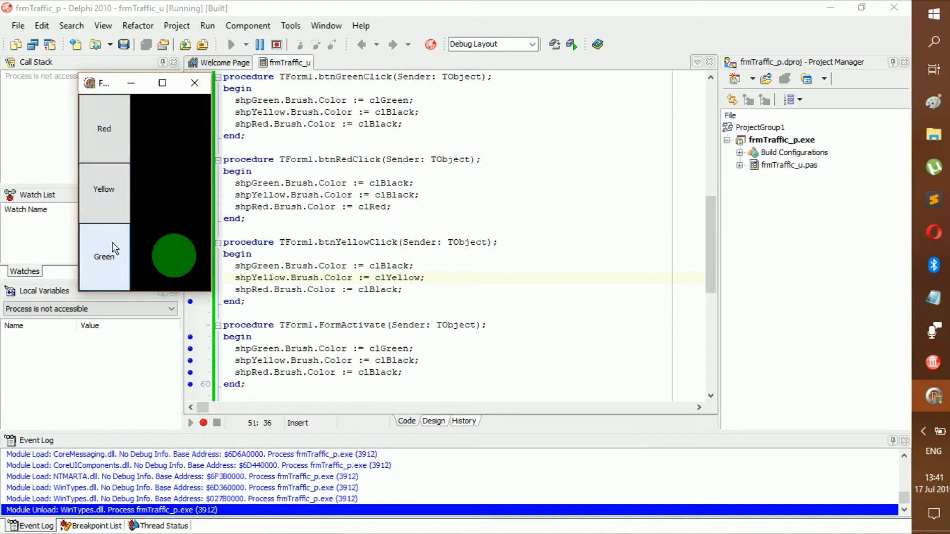
{"action": "left_click", "coordinate": [103, 129]}
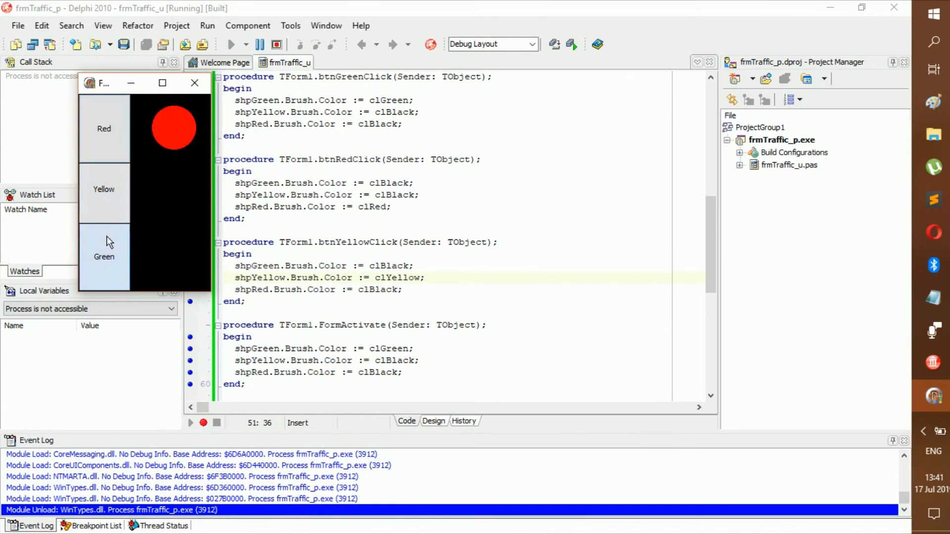